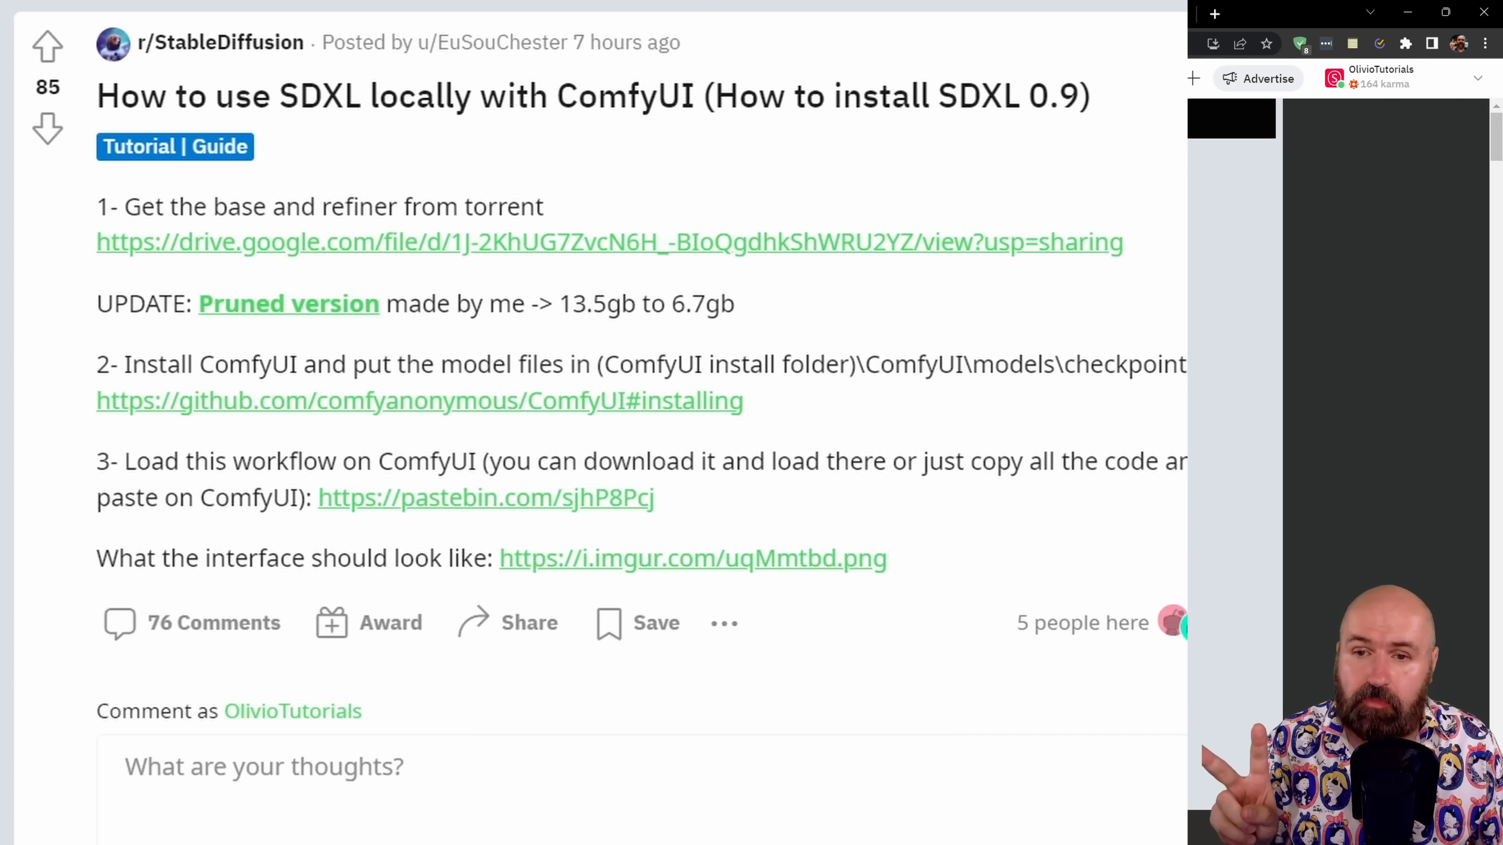
# - Follow the post's pruned-version update line to the pruned SDXL 0.9 files page
pyautogui.moveTo(113, 303); pyautogui.dragTo(736, 303)
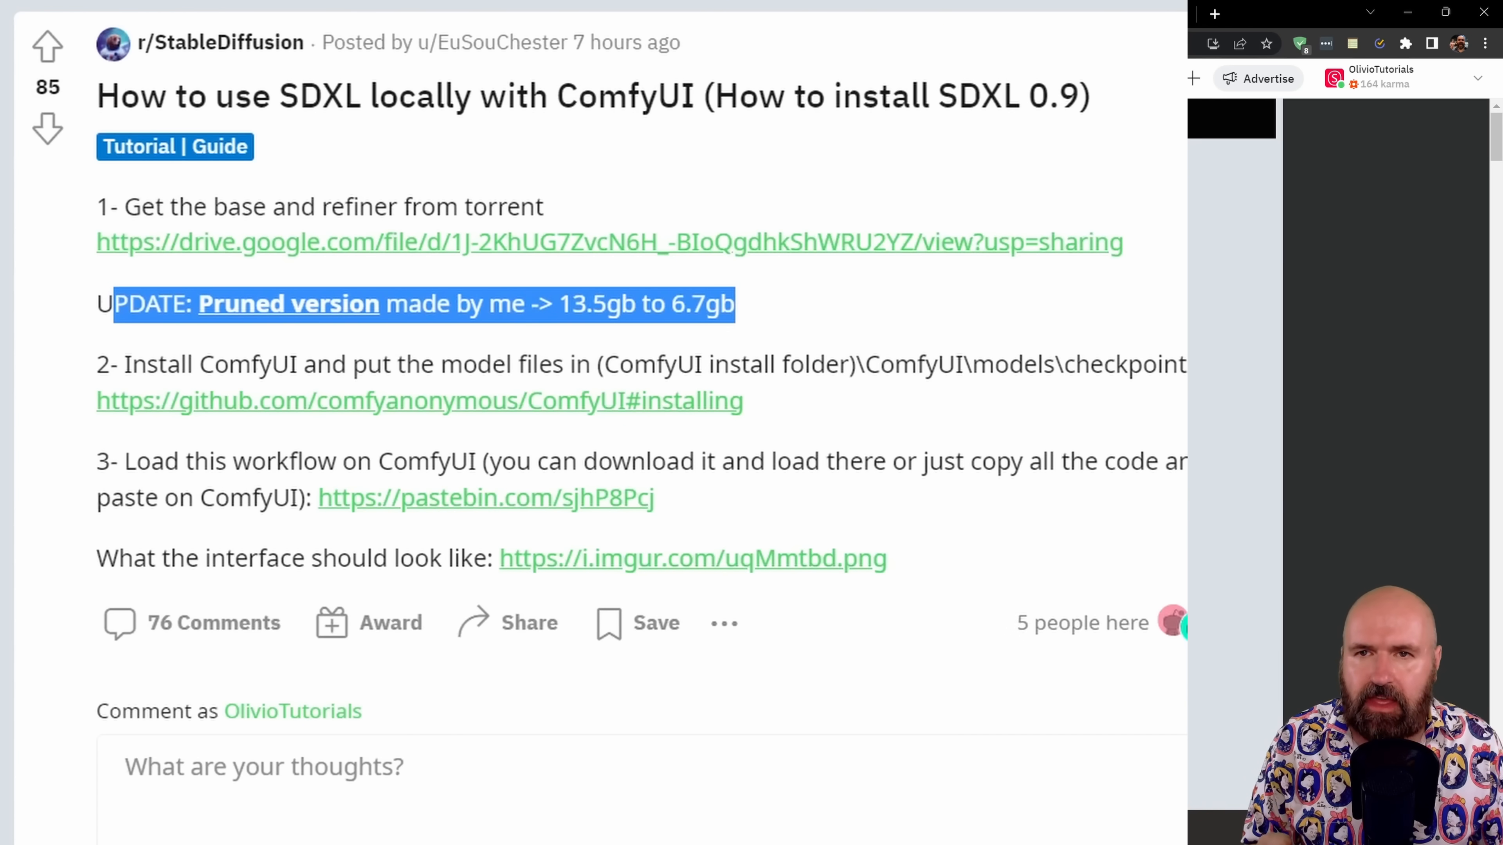
pyautogui.click(288, 304)
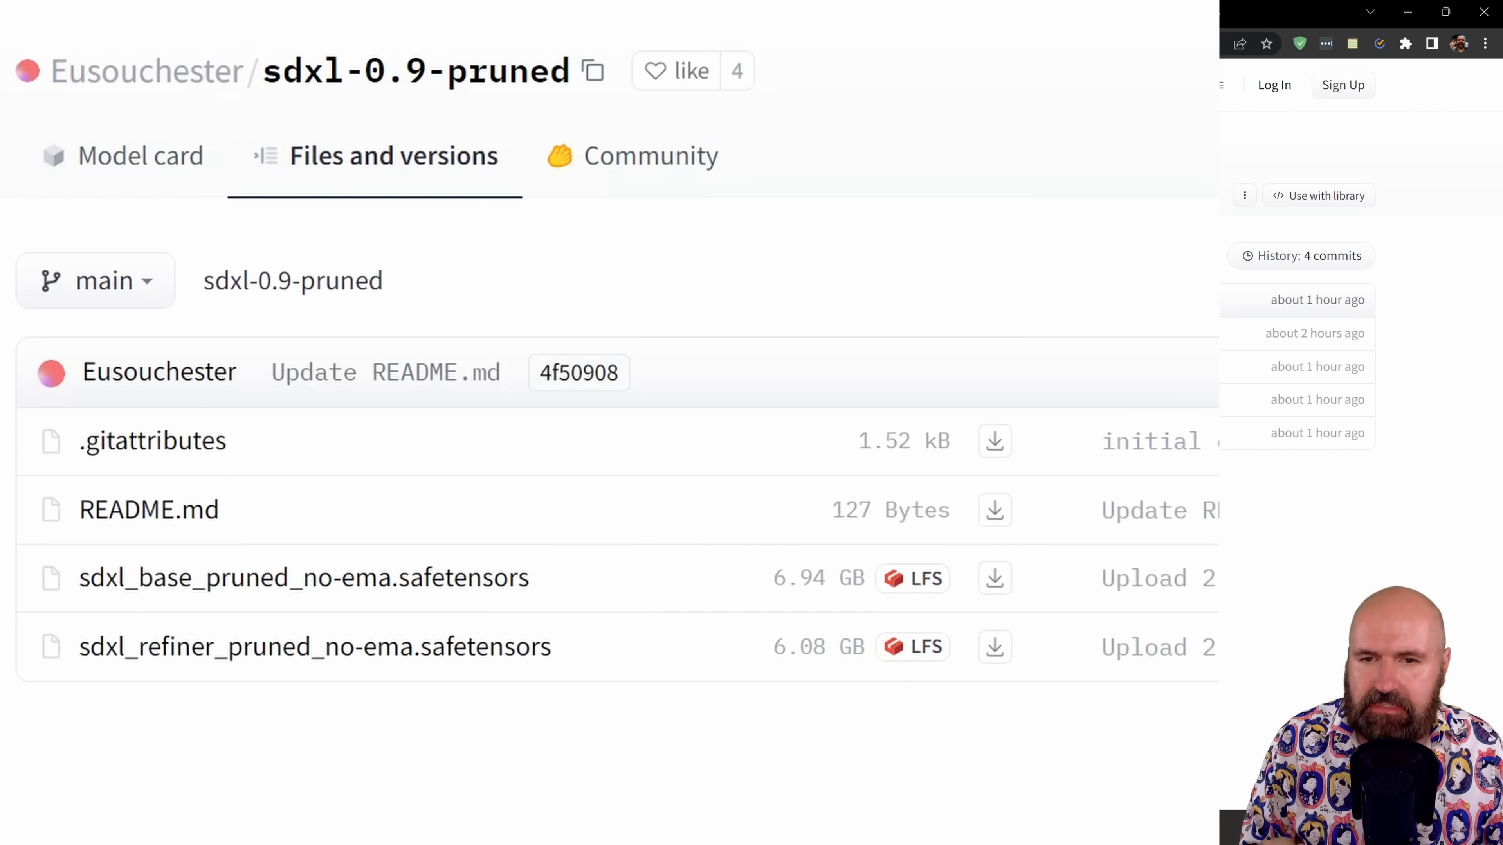
pyautogui.moveTo(605, 617)
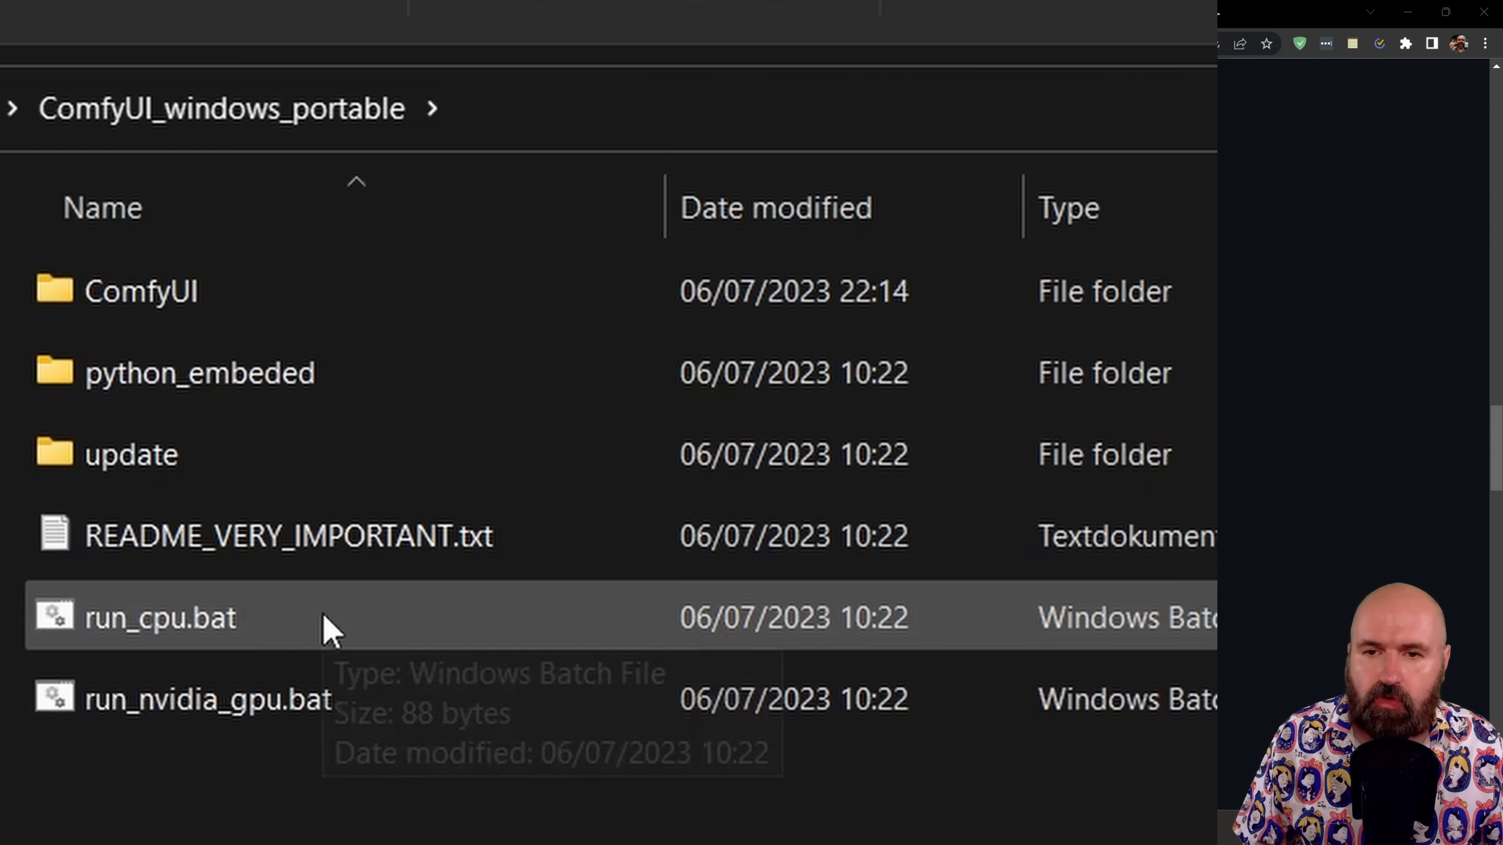
pyautogui.moveTo(474, 760)
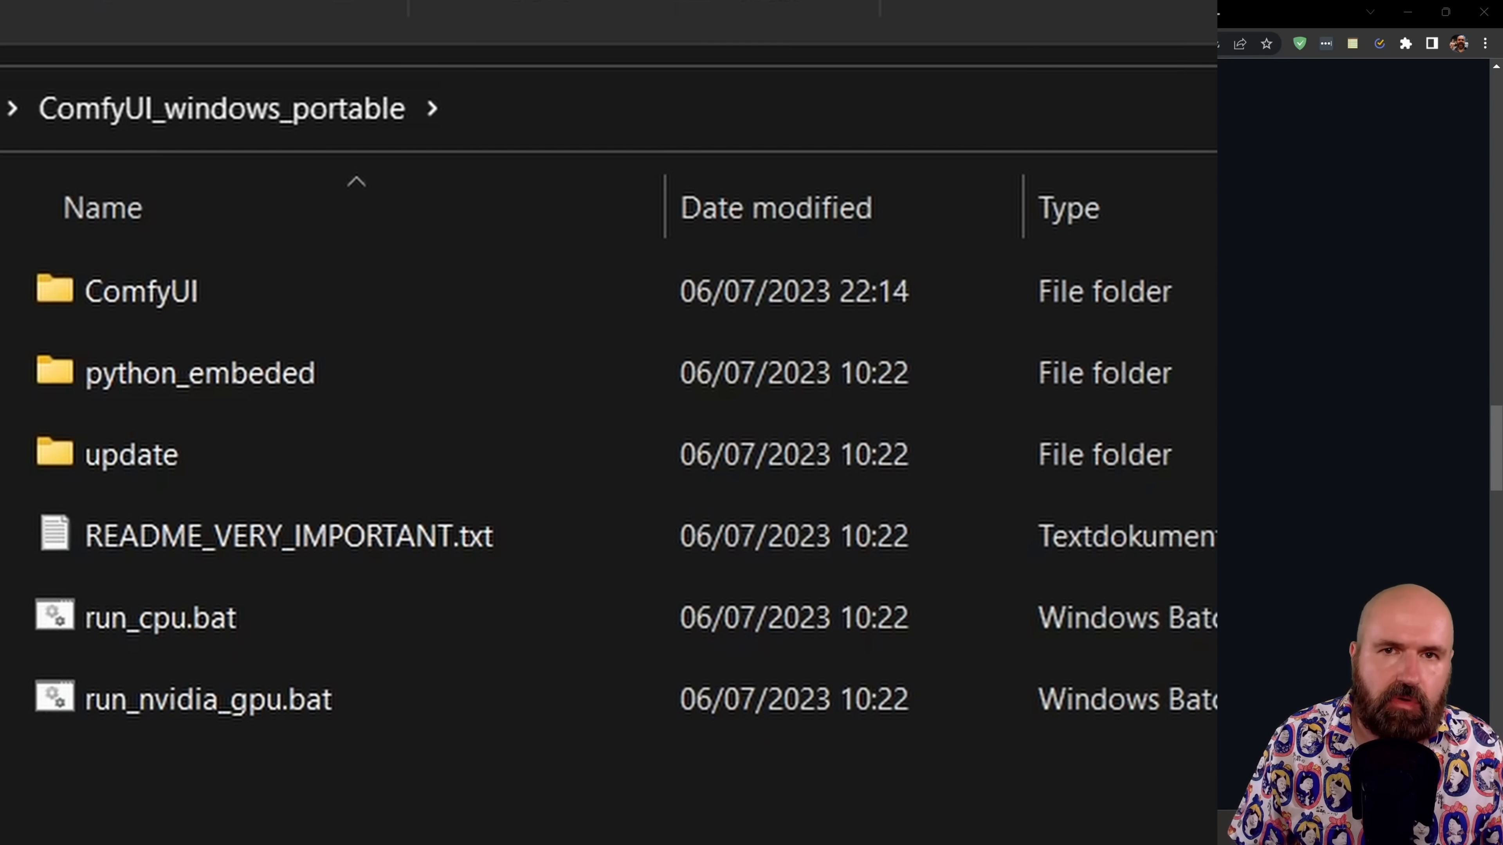
pyautogui.click(141, 291)
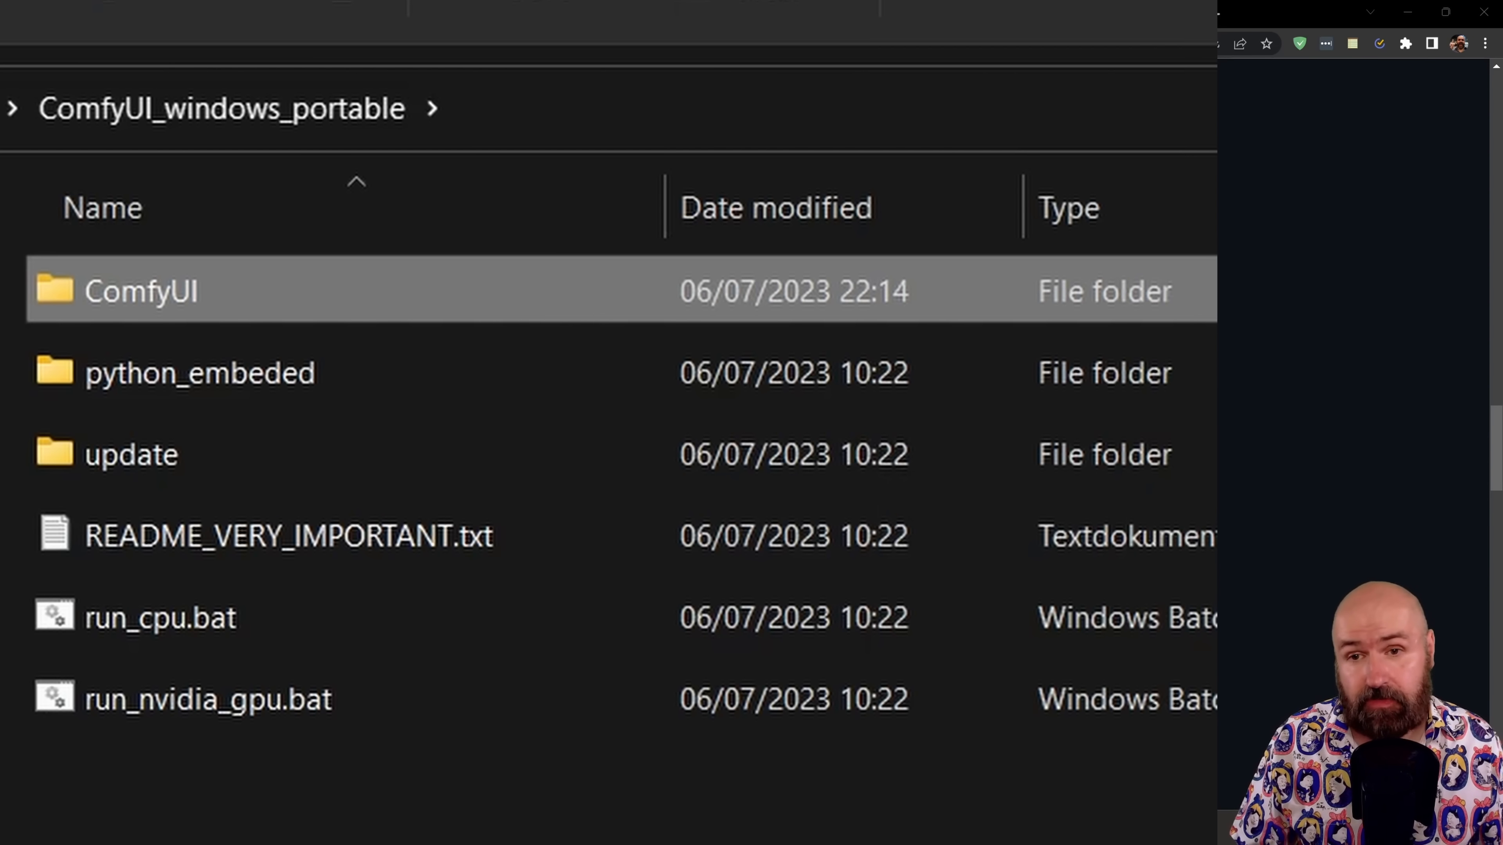
pyautogui.moveTo(180, 322)
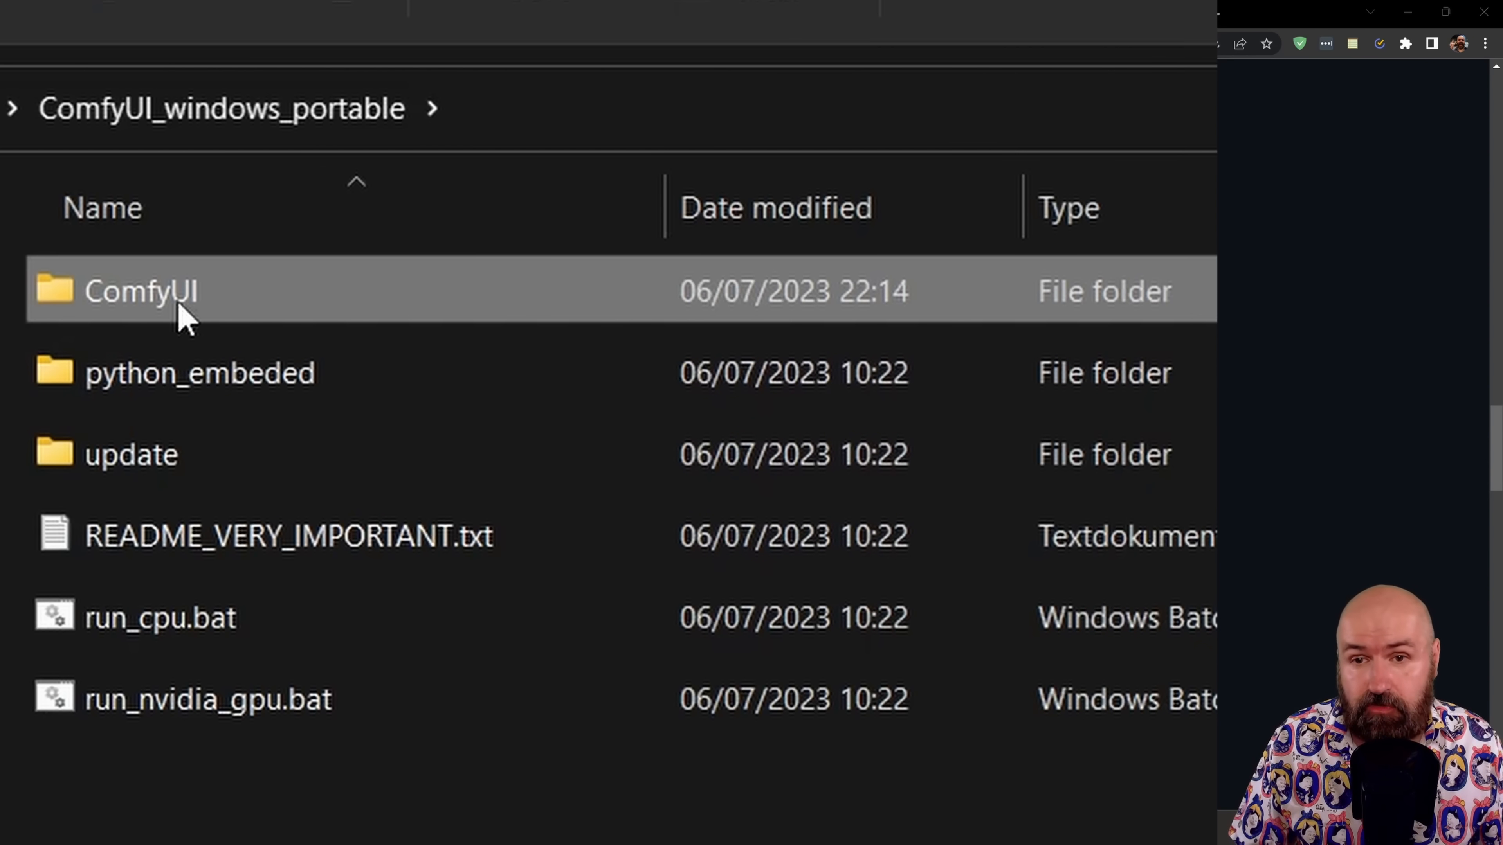
# - Navigate into ComfyUI > models > checkpoints in File Explorer
pyautogui.doubleClick(165, 307)
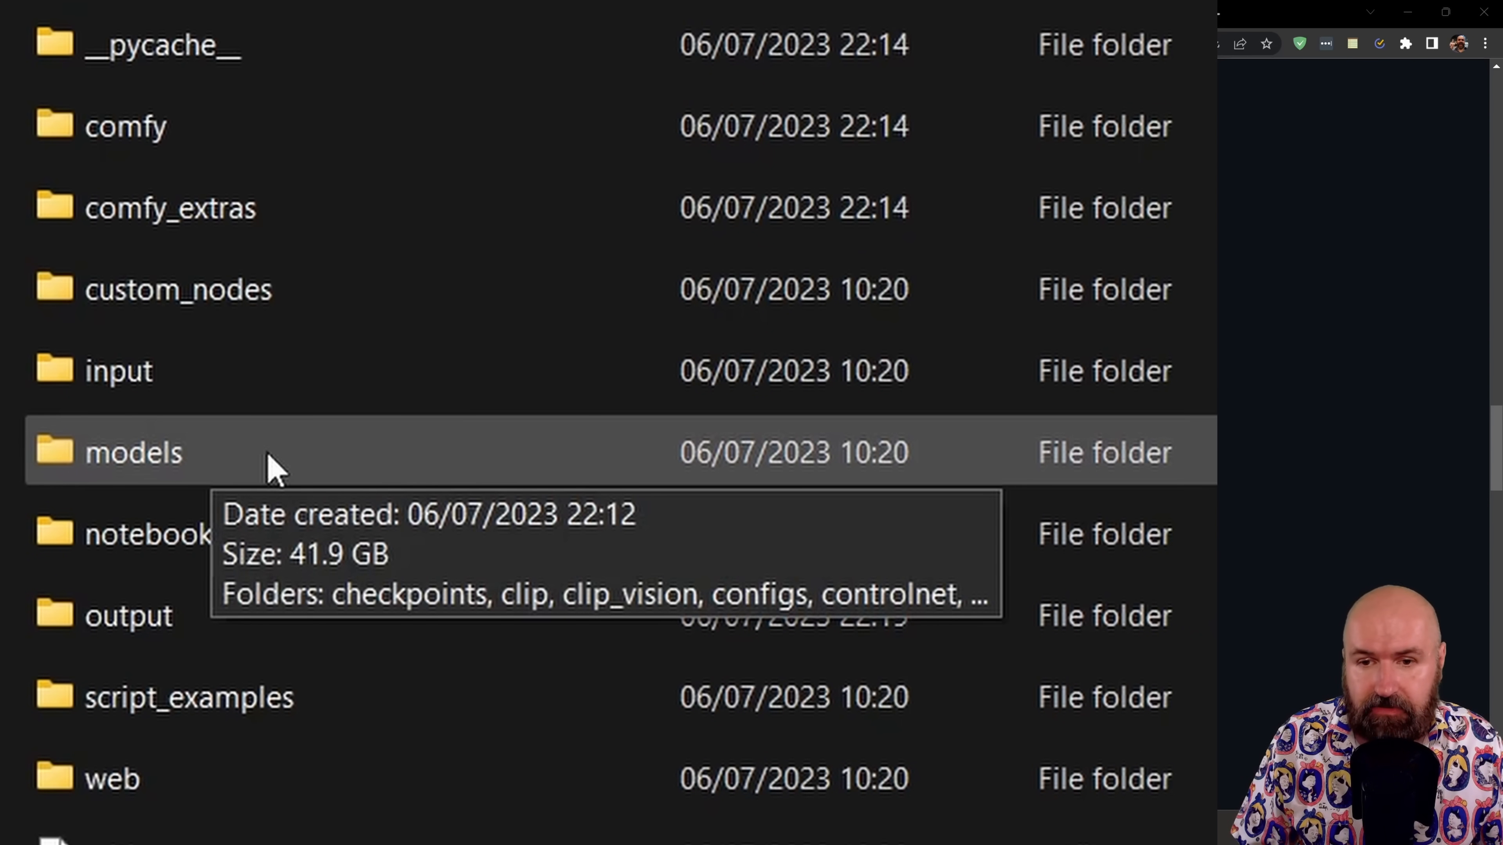
pyautogui.doubleClick(118, 453)
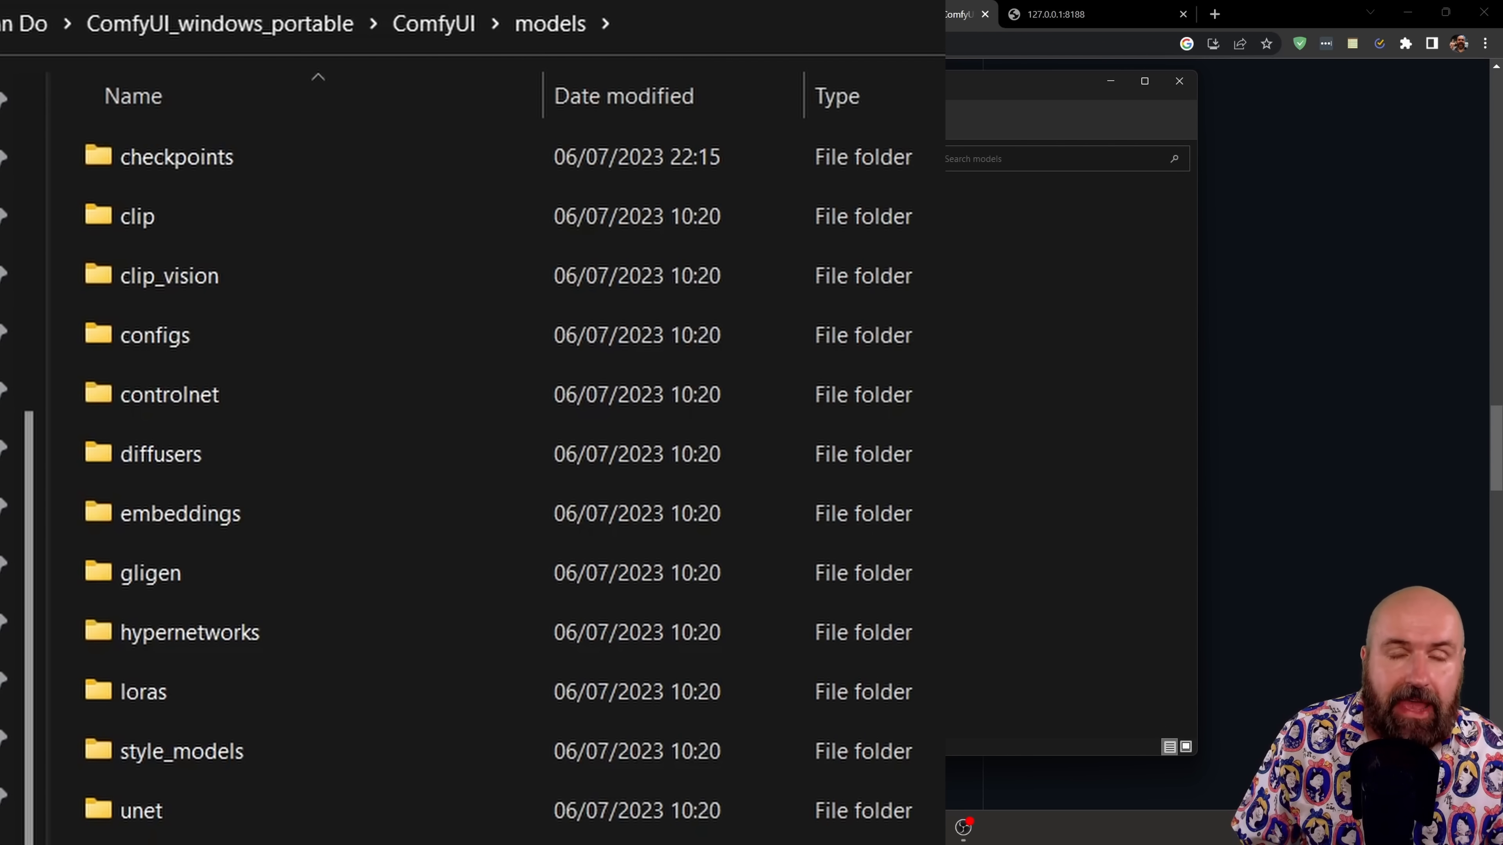
pyautogui.click(177, 157)
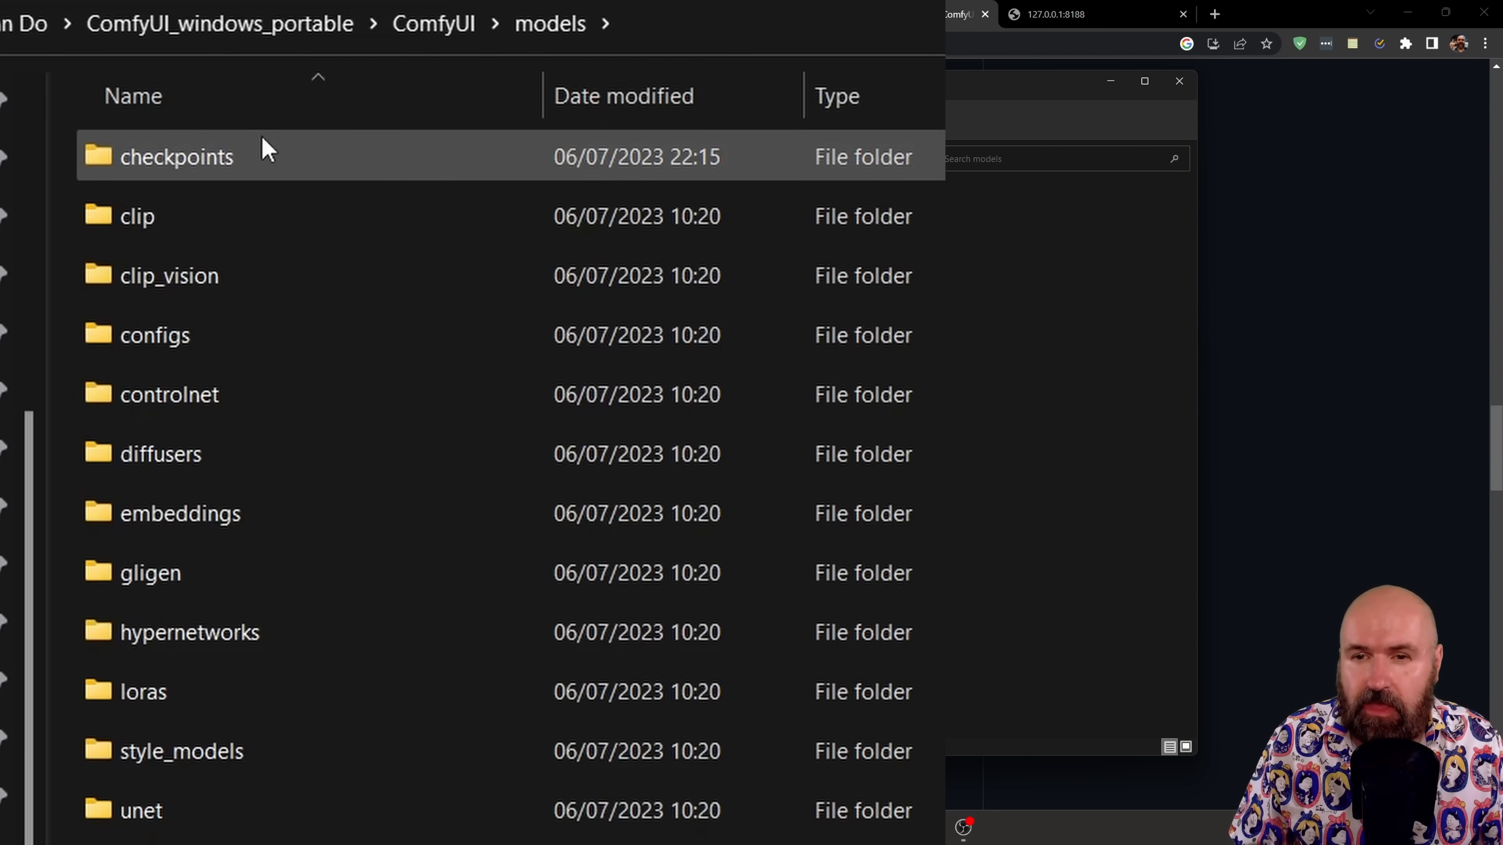
pyautogui.doubleClick(176, 157)
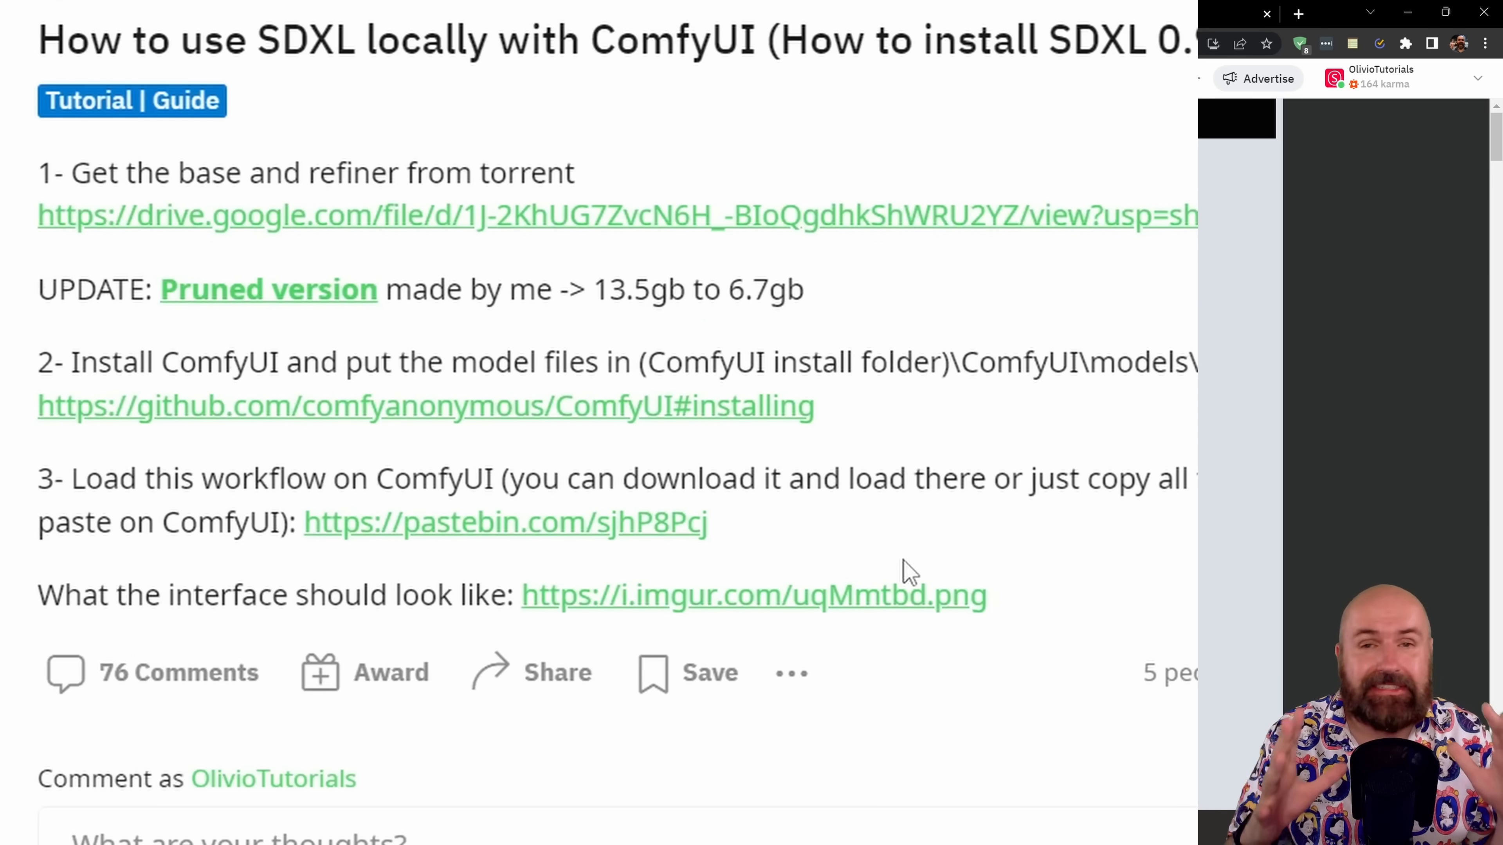
# - Highlight the workflow-loading step 3 in the Reddit post
pyautogui.moveTo(73, 478); pyautogui.dragTo(708, 522)
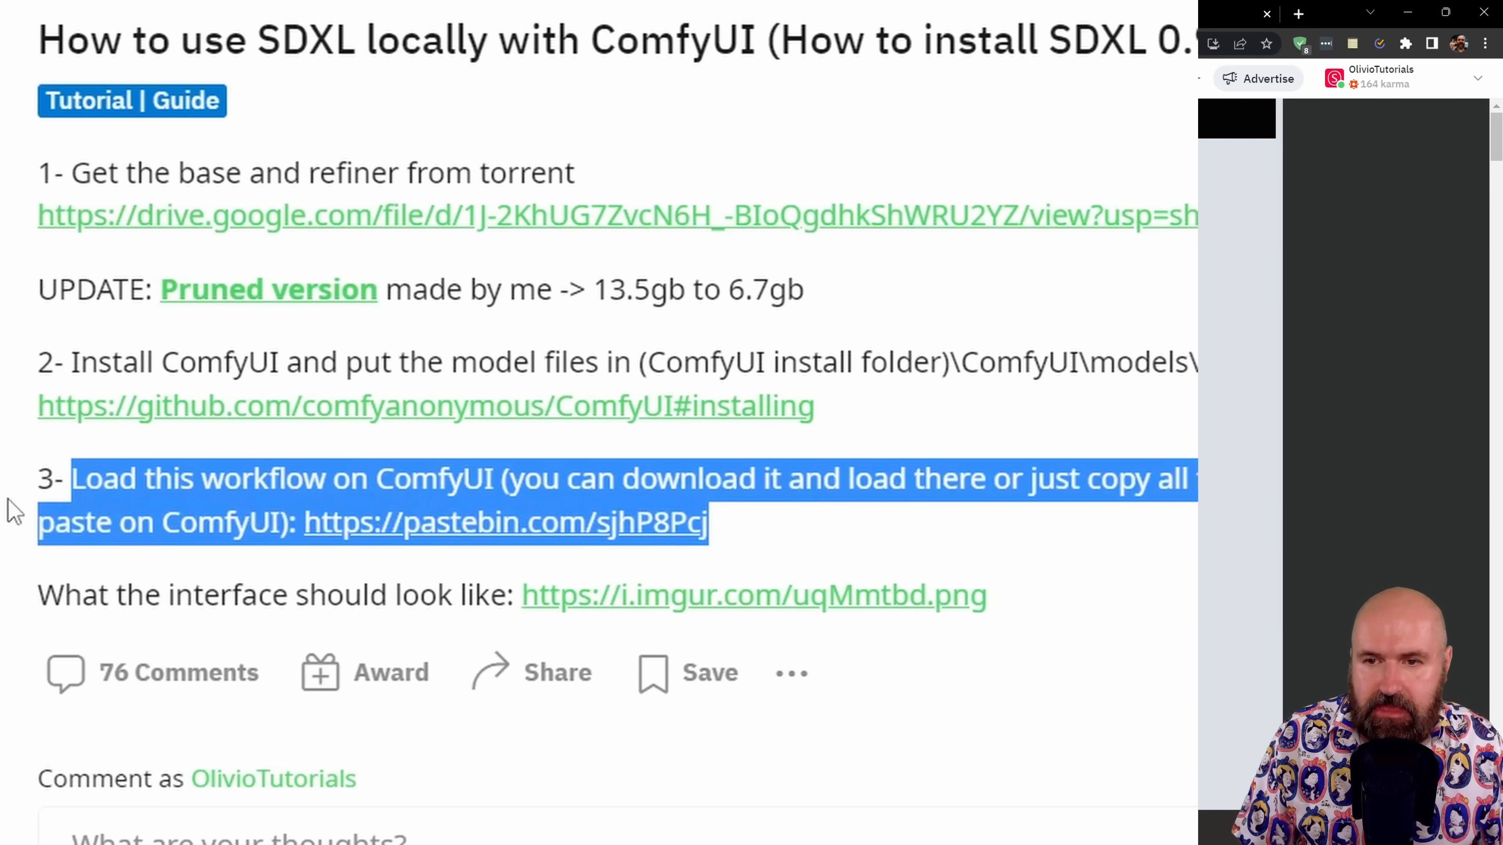
# - Open the Pastebin workflow JSON from the post and browse its node definitions
pyautogui.click(480, 522)
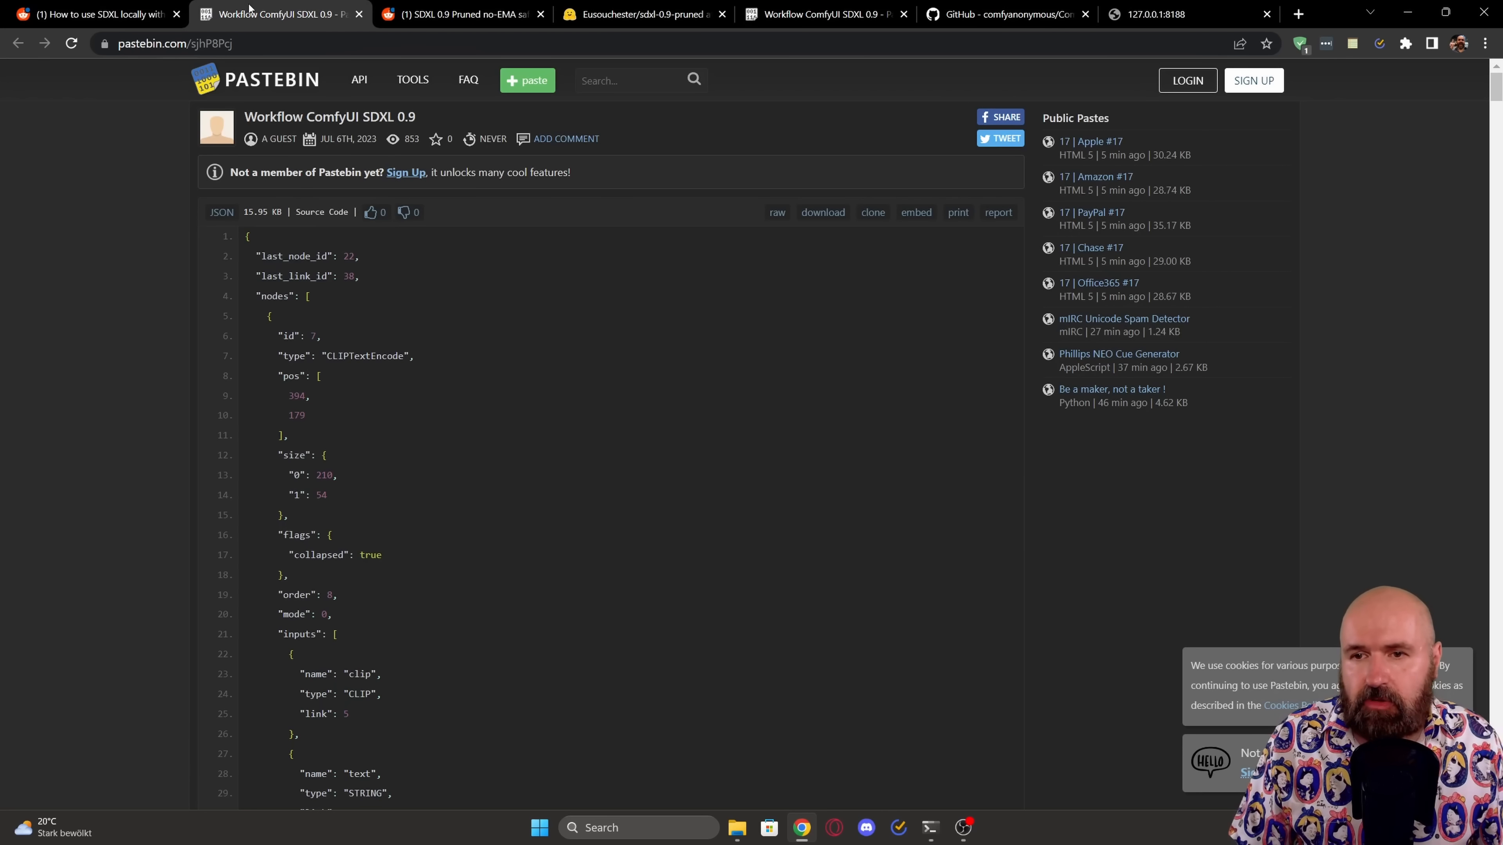
pyautogui.scroll(-3)
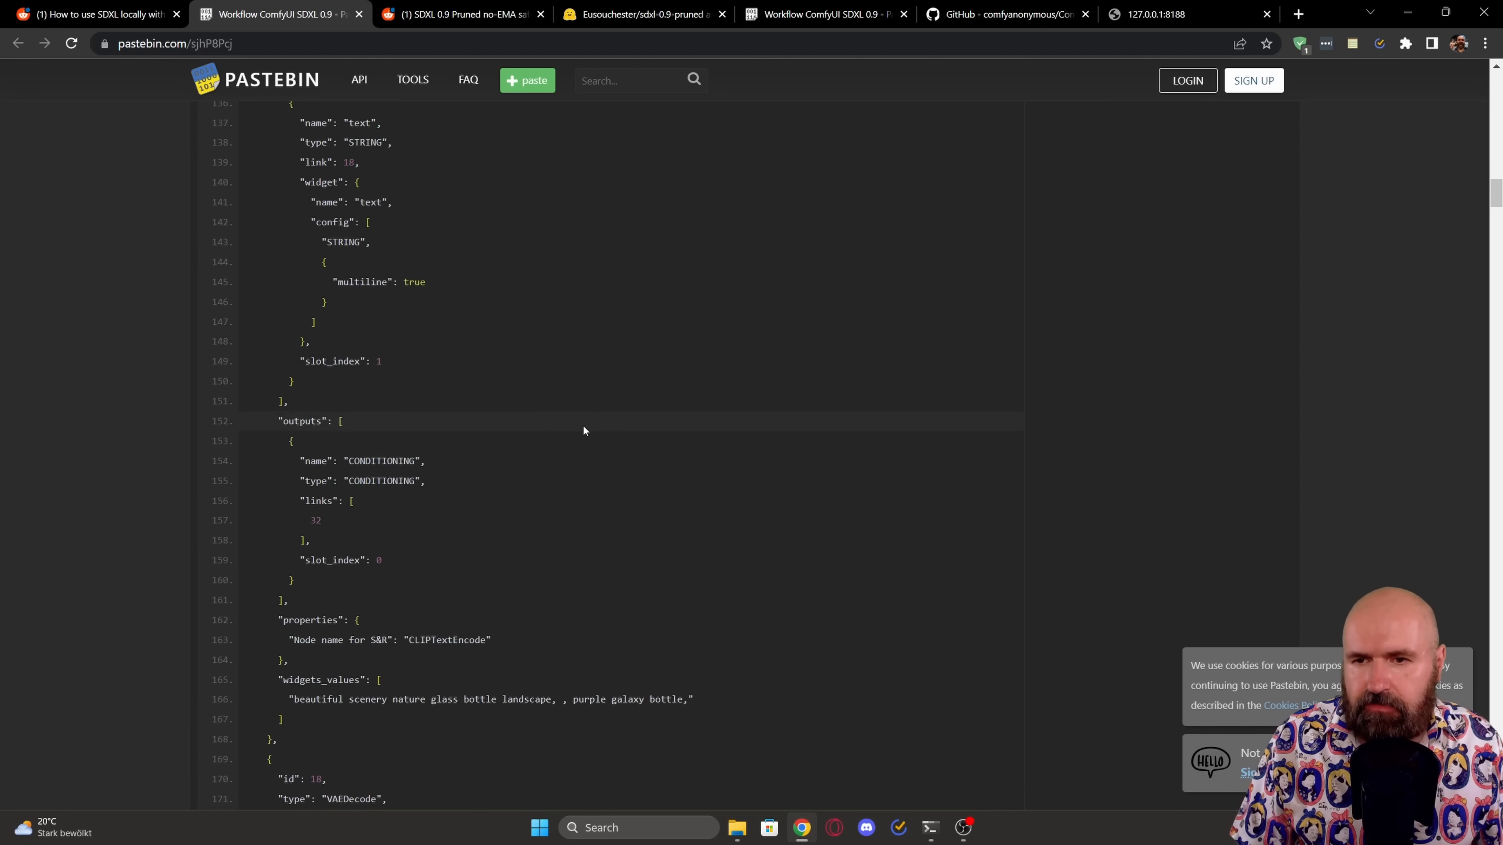
pyautogui.scroll(3)
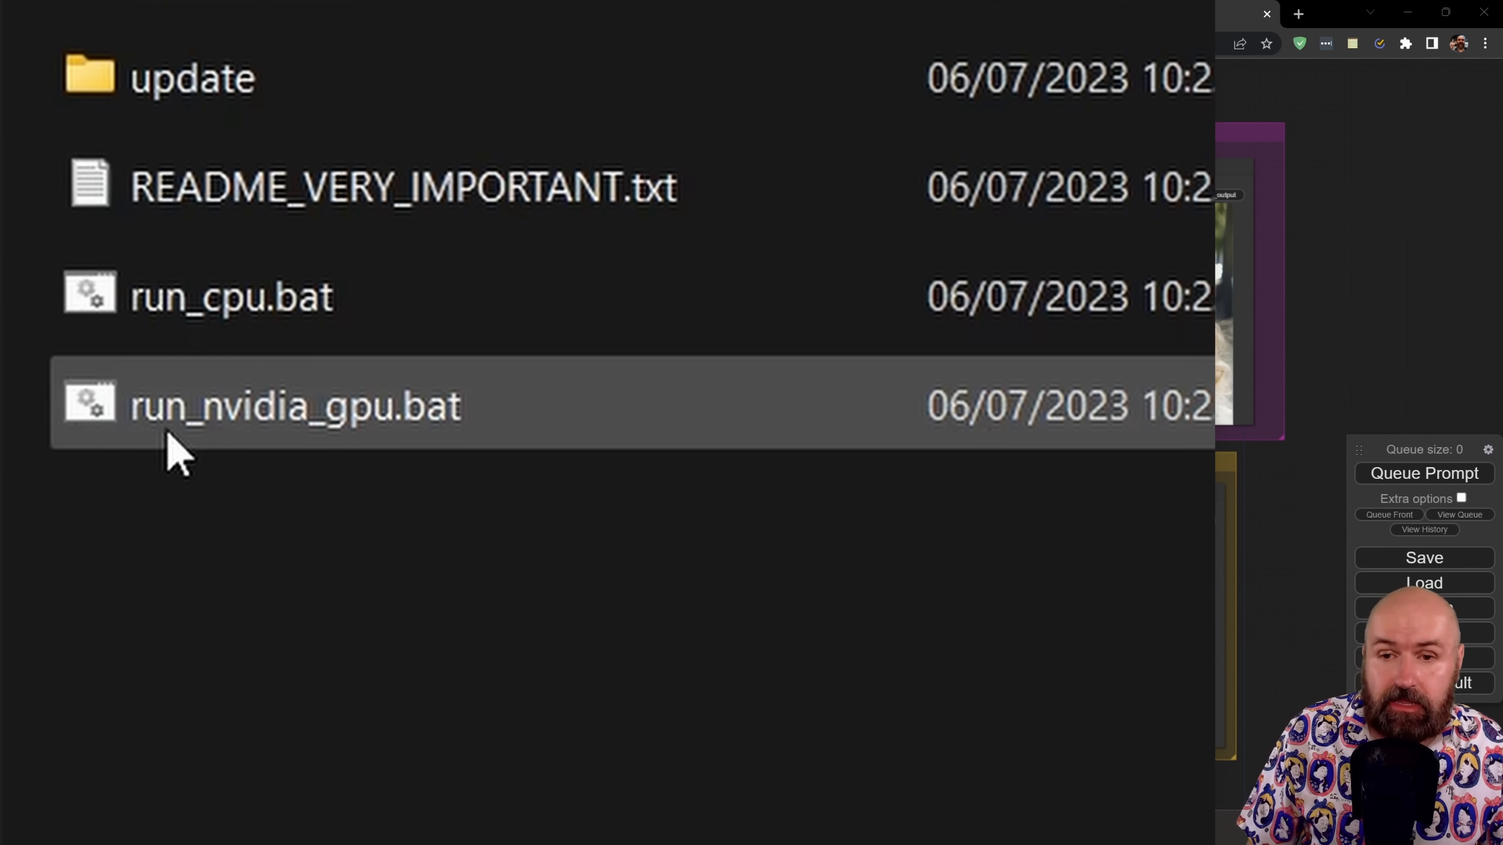
pyautogui.moveTo(458, 444)
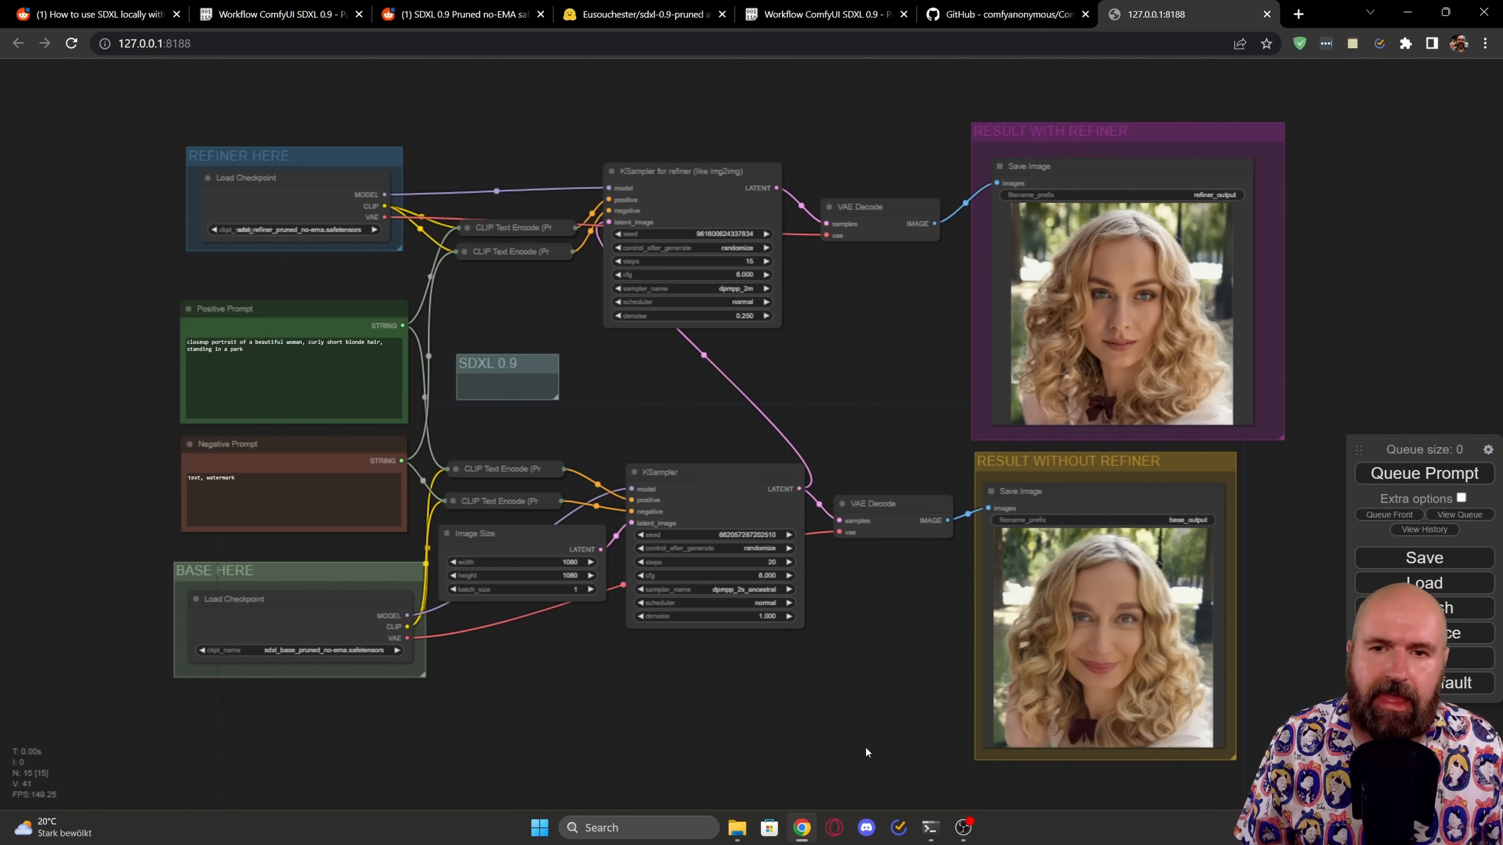
pyautogui.moveTo(1009, 581)
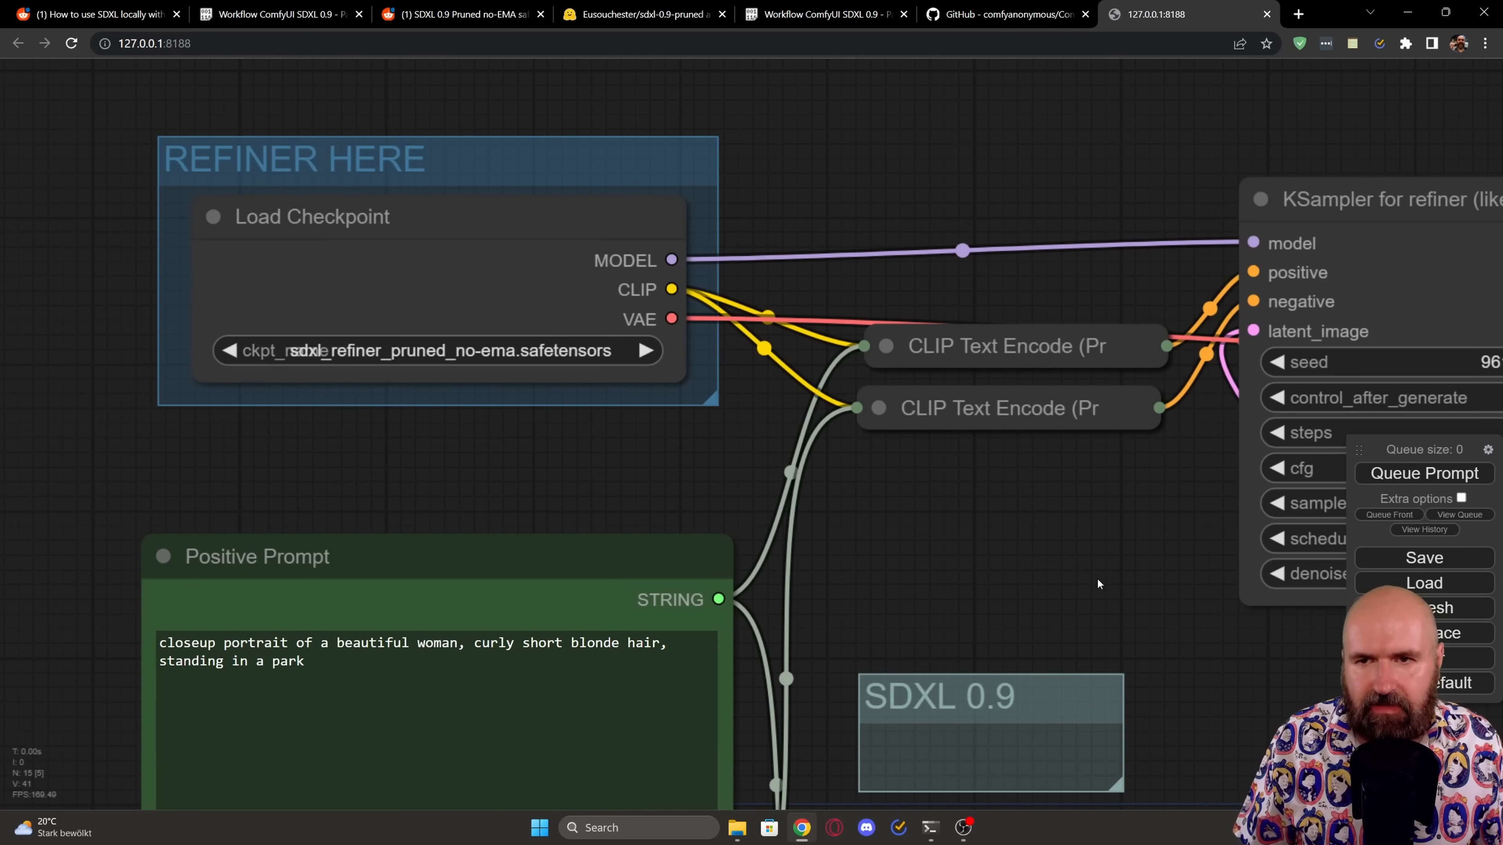
pyautogui.moveTo(203, 206)
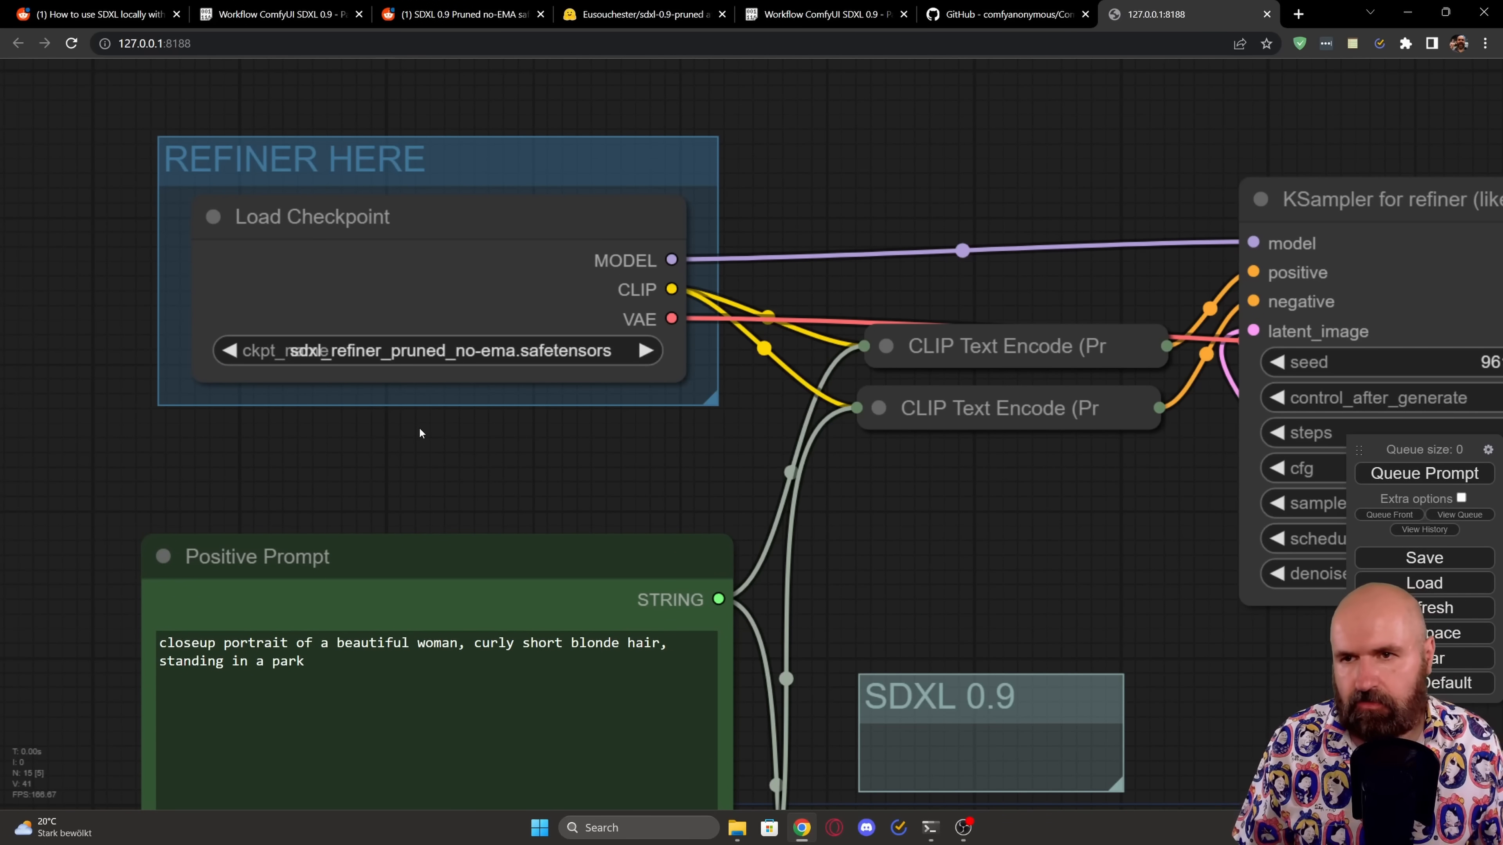
pyautogui.moveTo(389, 167)
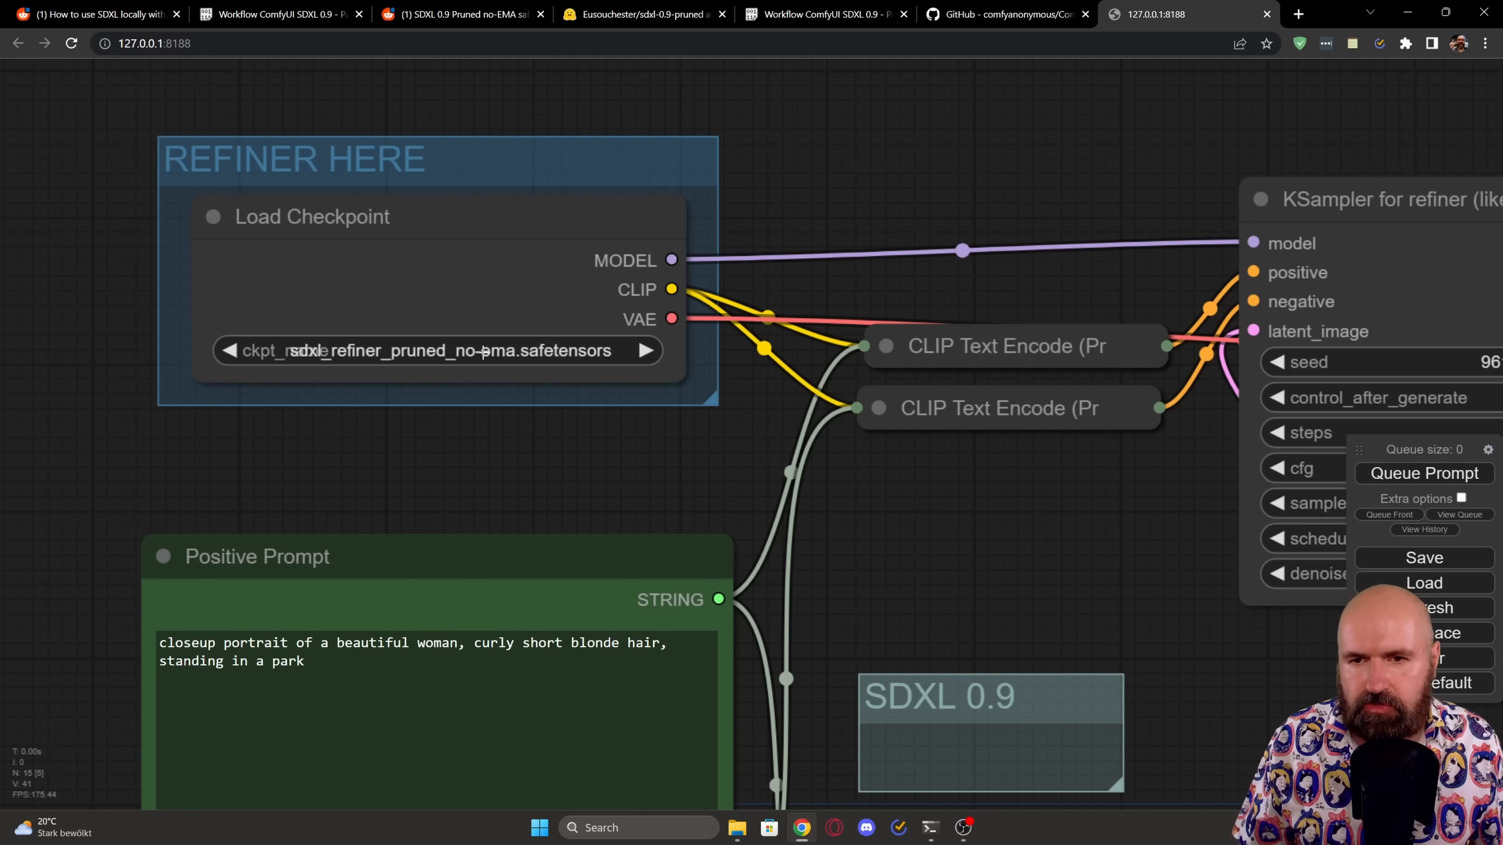
# - Select sdxl_base_pruned_no-ema.safetensors as the base Load Checkpoint's ckpt_name
pyautogui.click(481, 353)
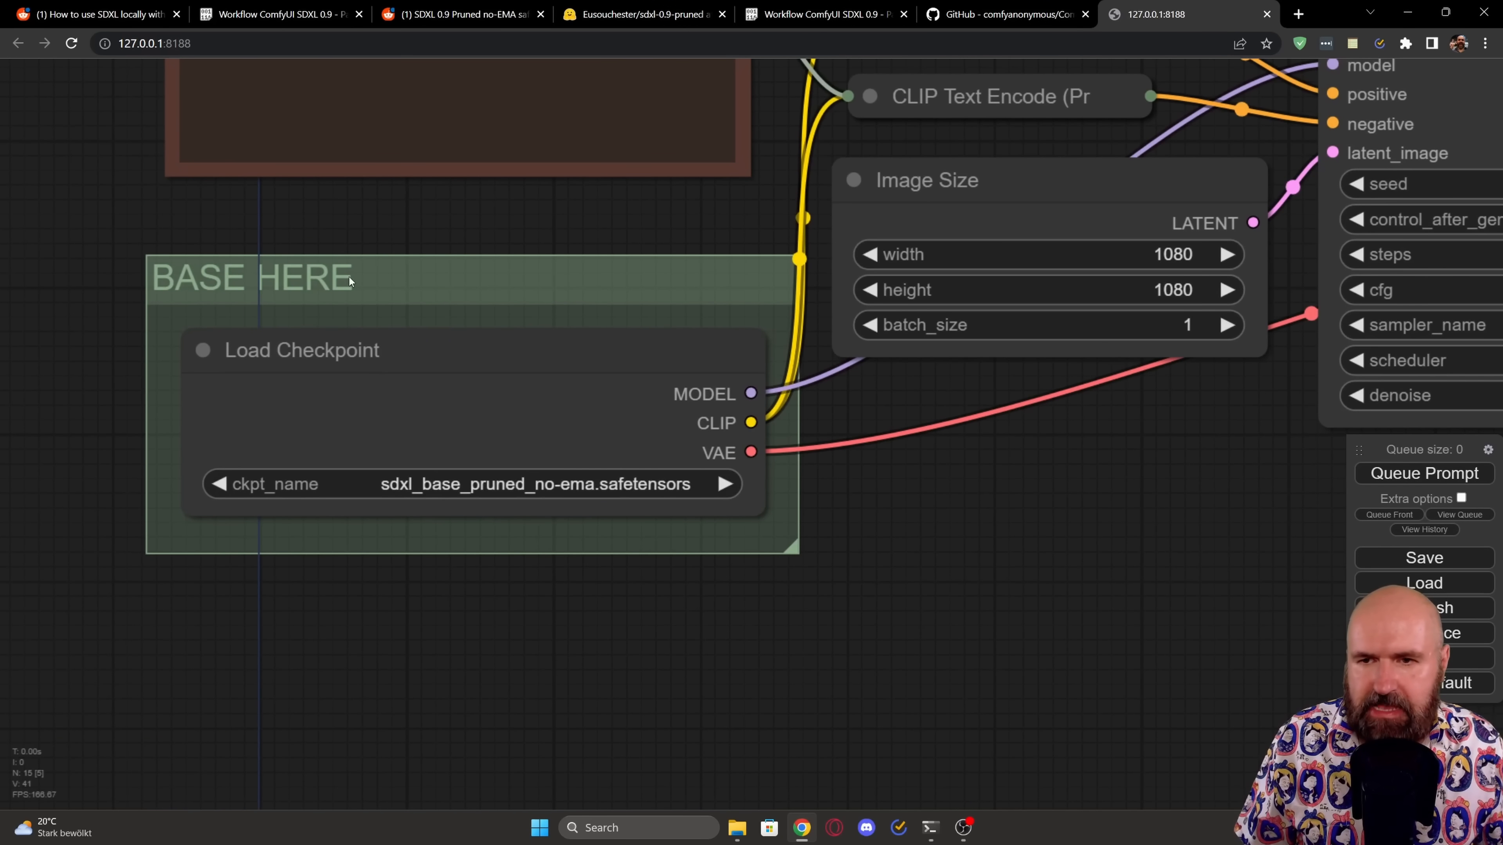
pyautogui.click(470, 486)
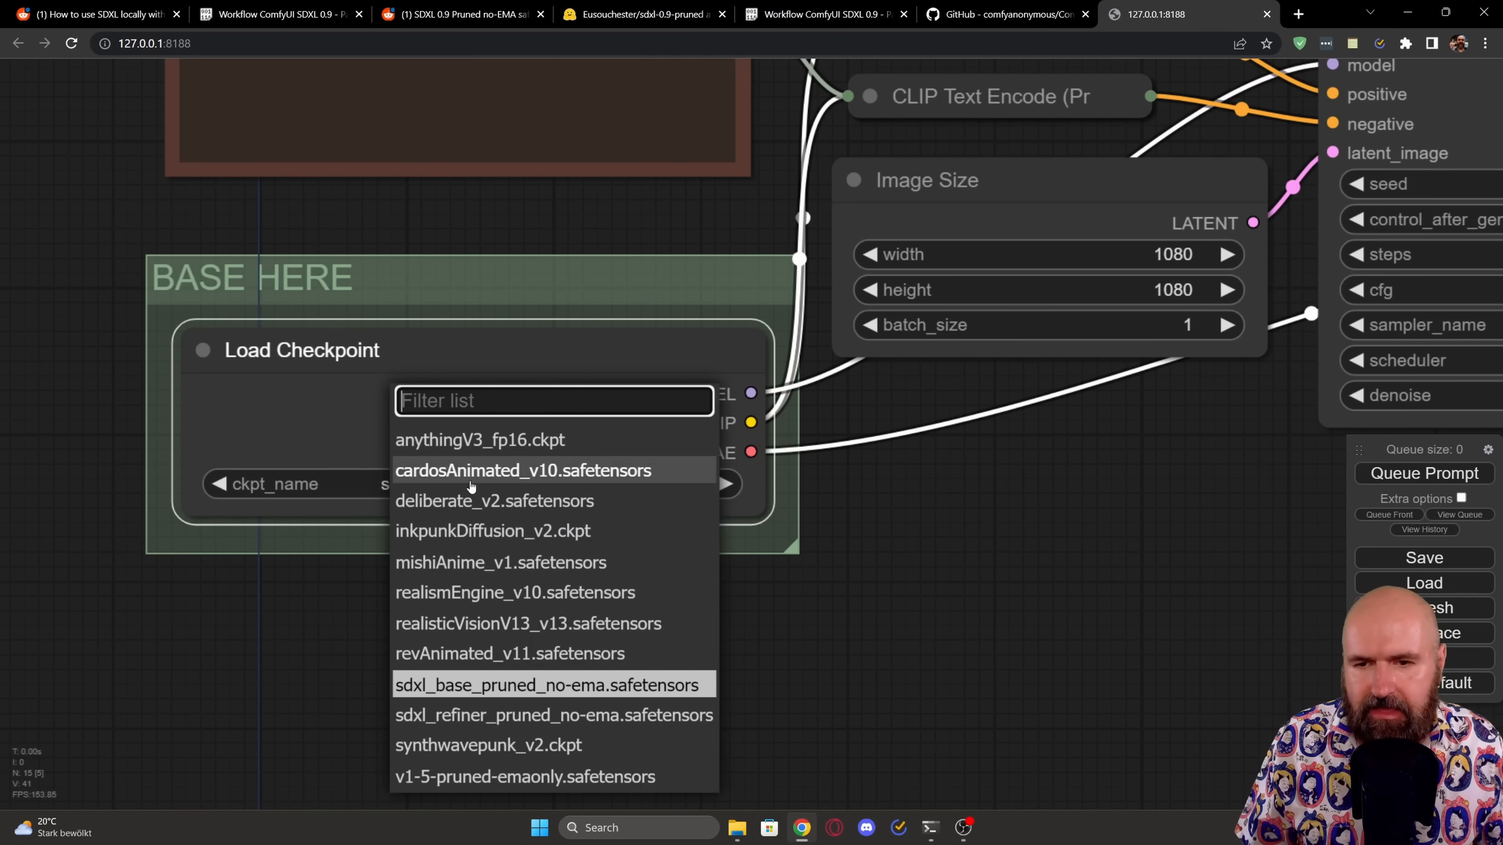
pyautogui.moveTo(404, 694)
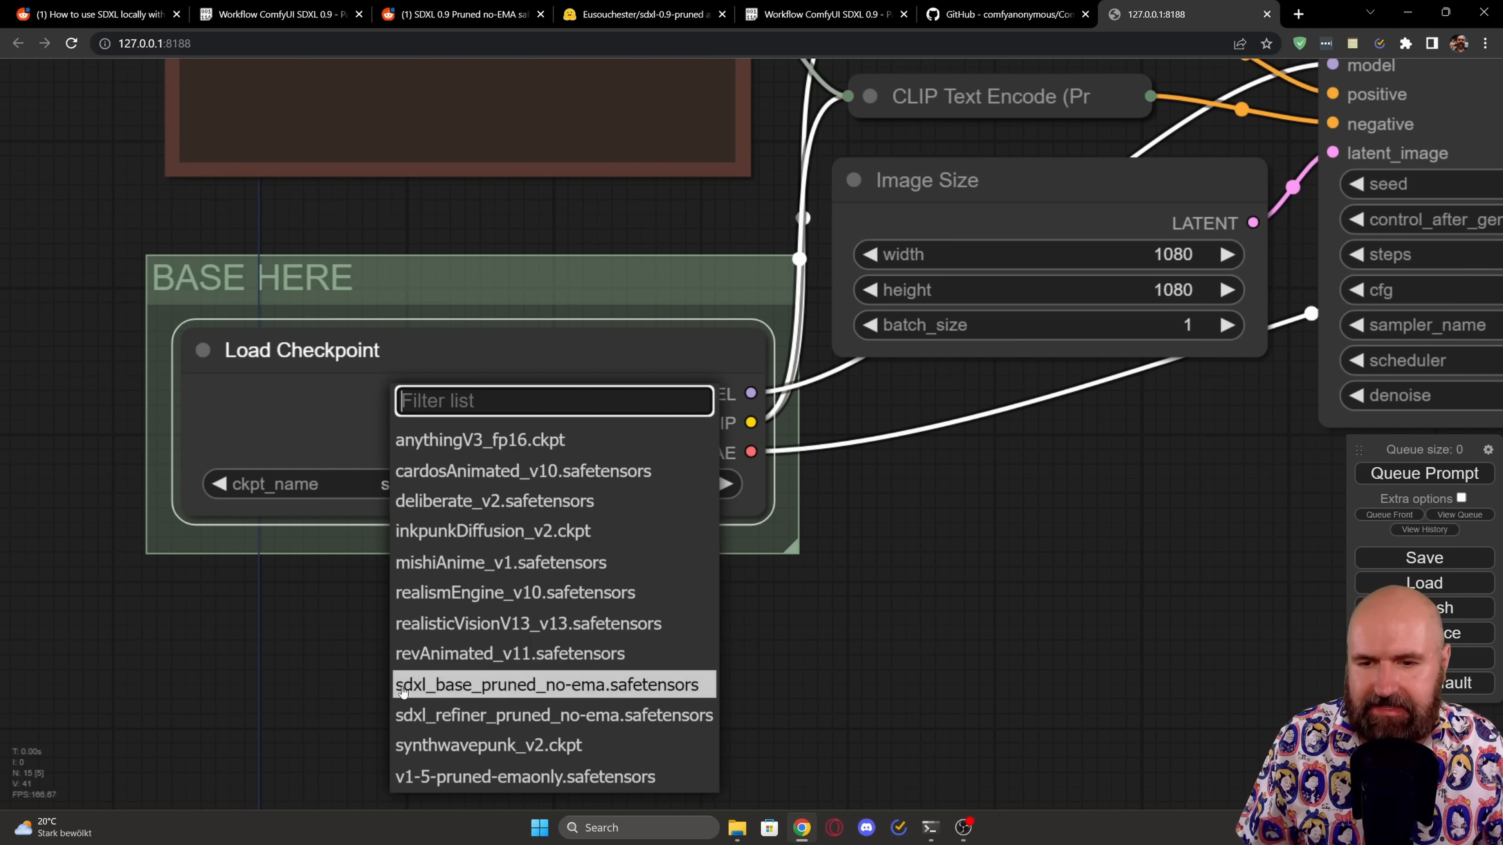
pyautogui.click(524, 684)
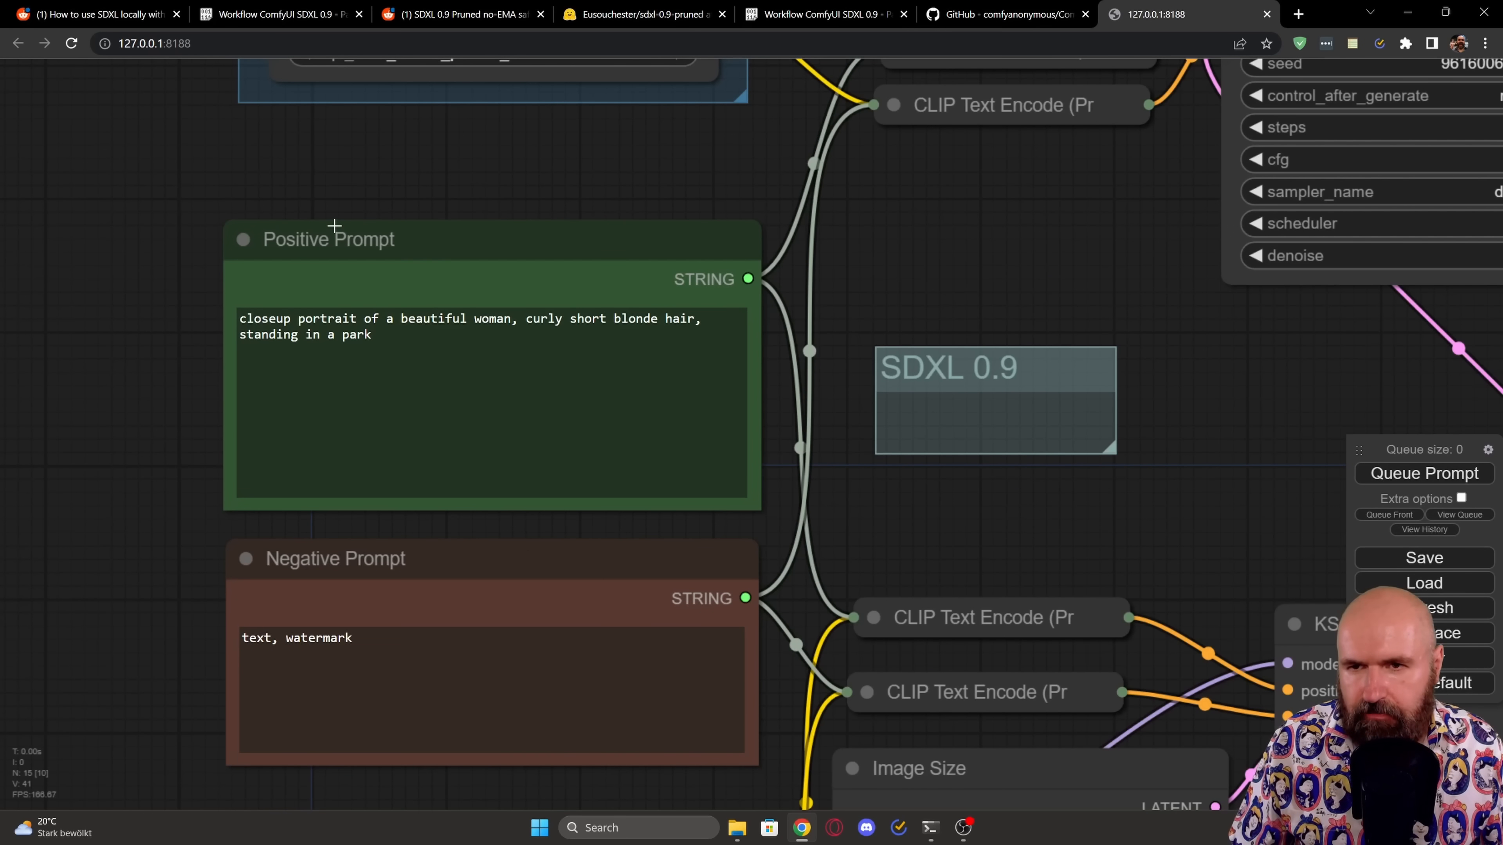
pyautogui.moveTo(332, 567)
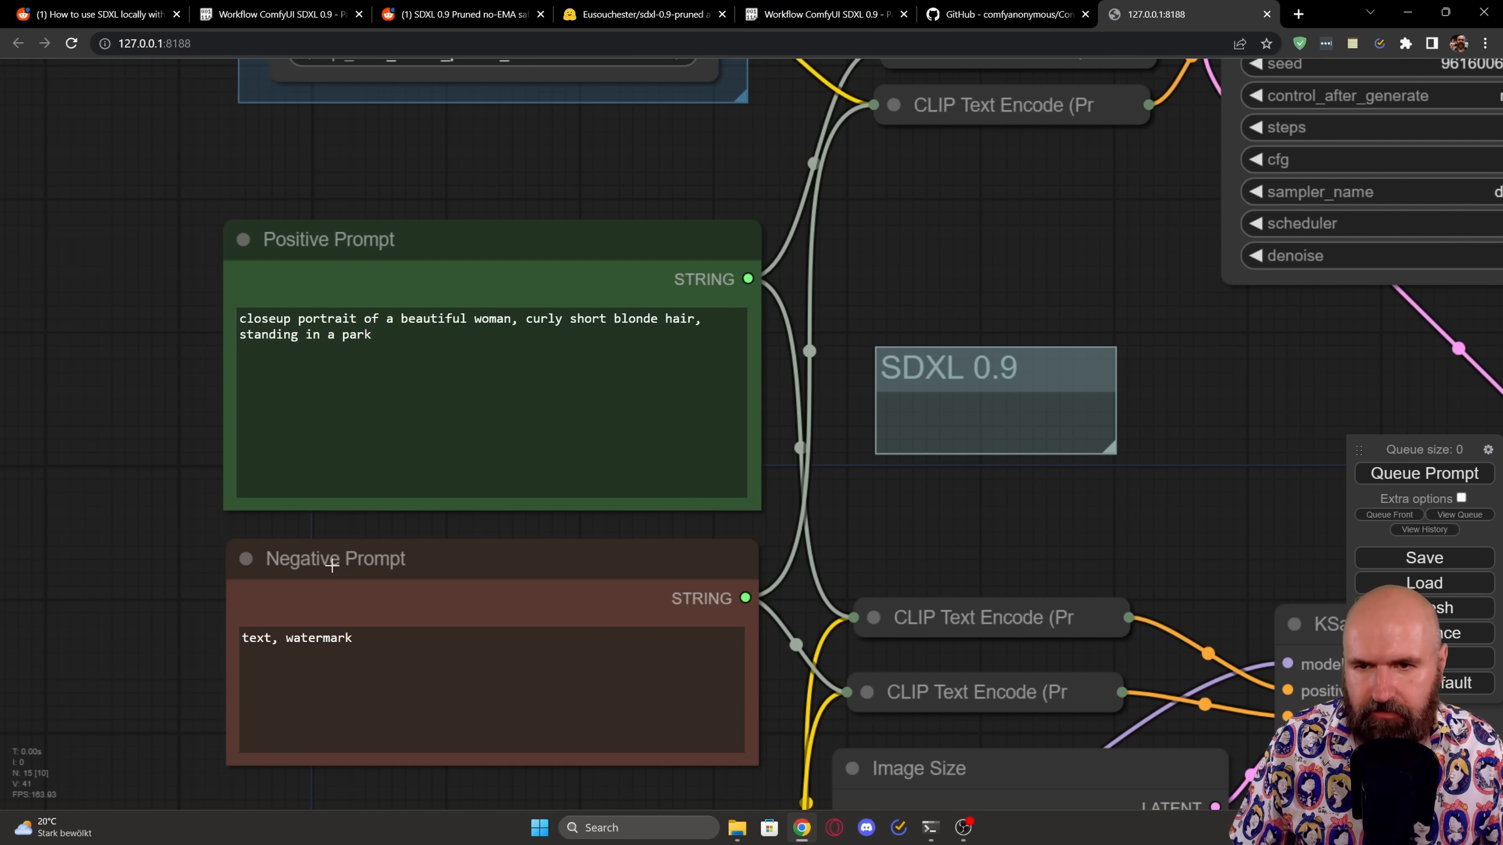
pyautogui.click(395, 319)
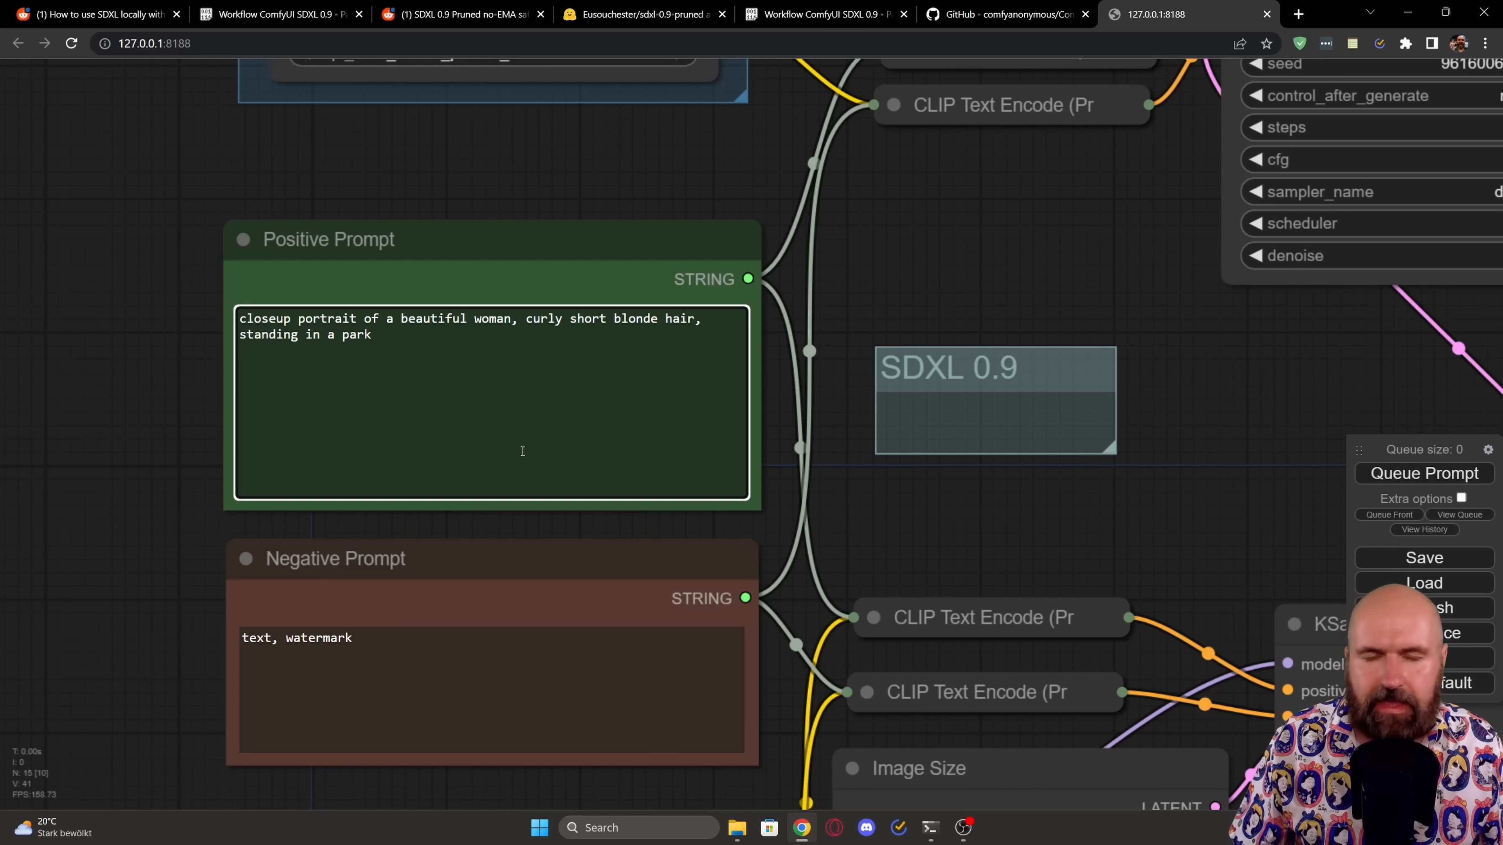
pyautogui.click(371, 335)
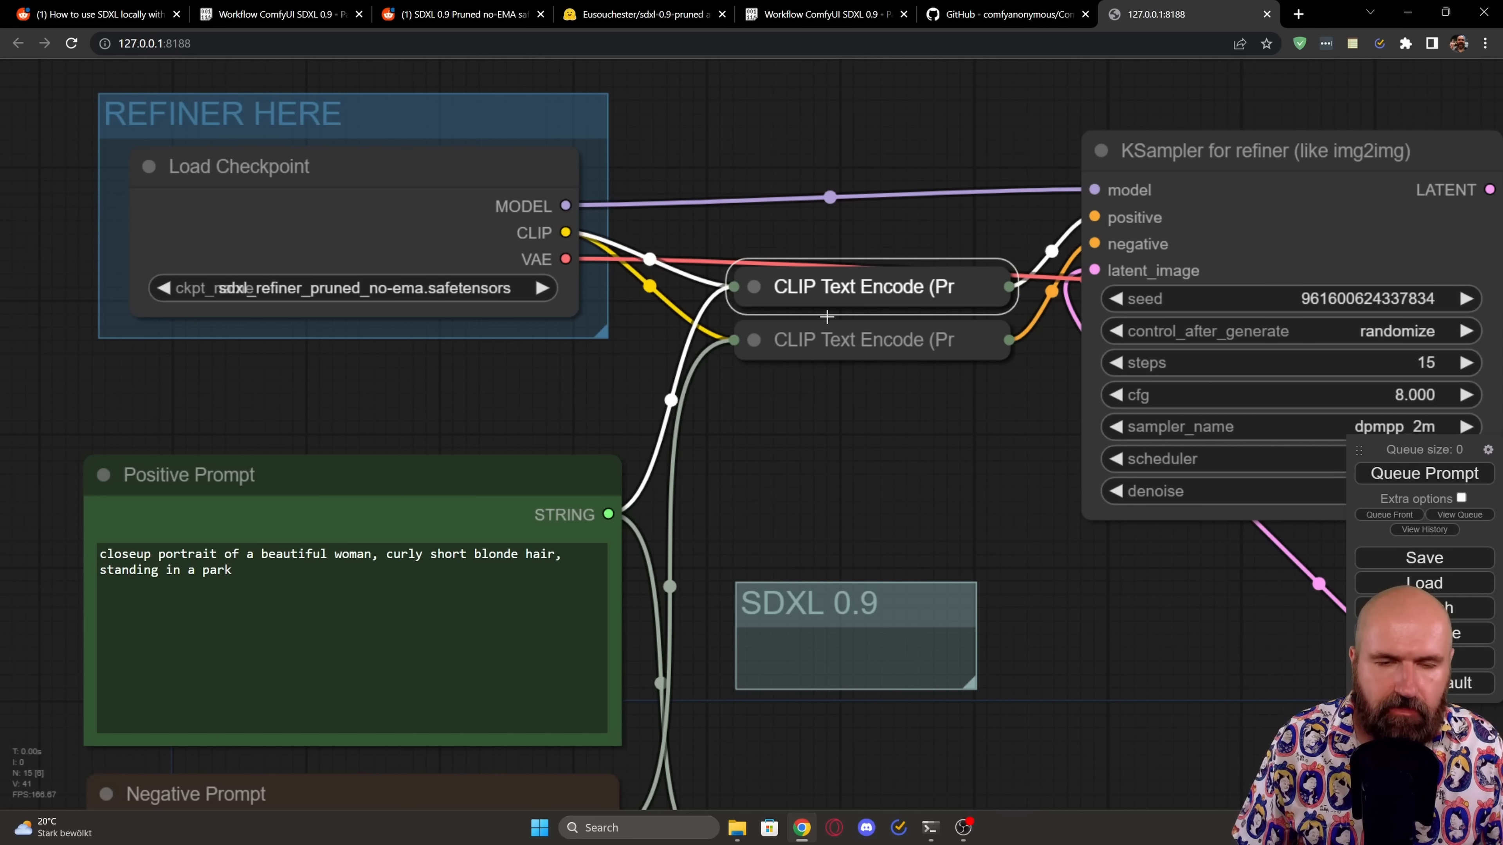
pyautogui.moveTo(827, 339); pyautogui.dragTo(875, 351)
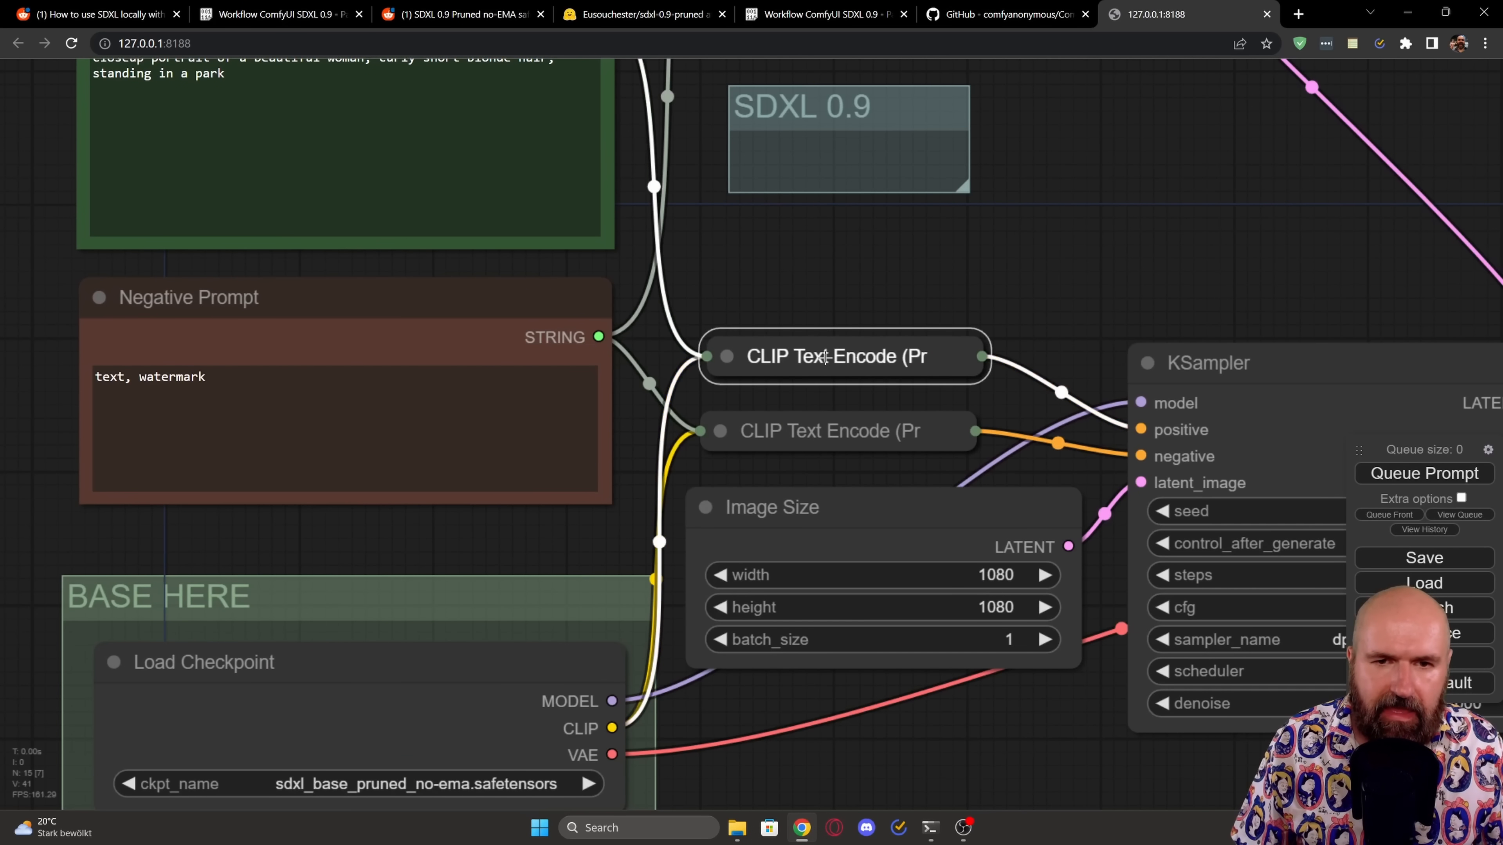
pyautogui.moveTo(844, 355); pyautogui.dragTo(866, 347)
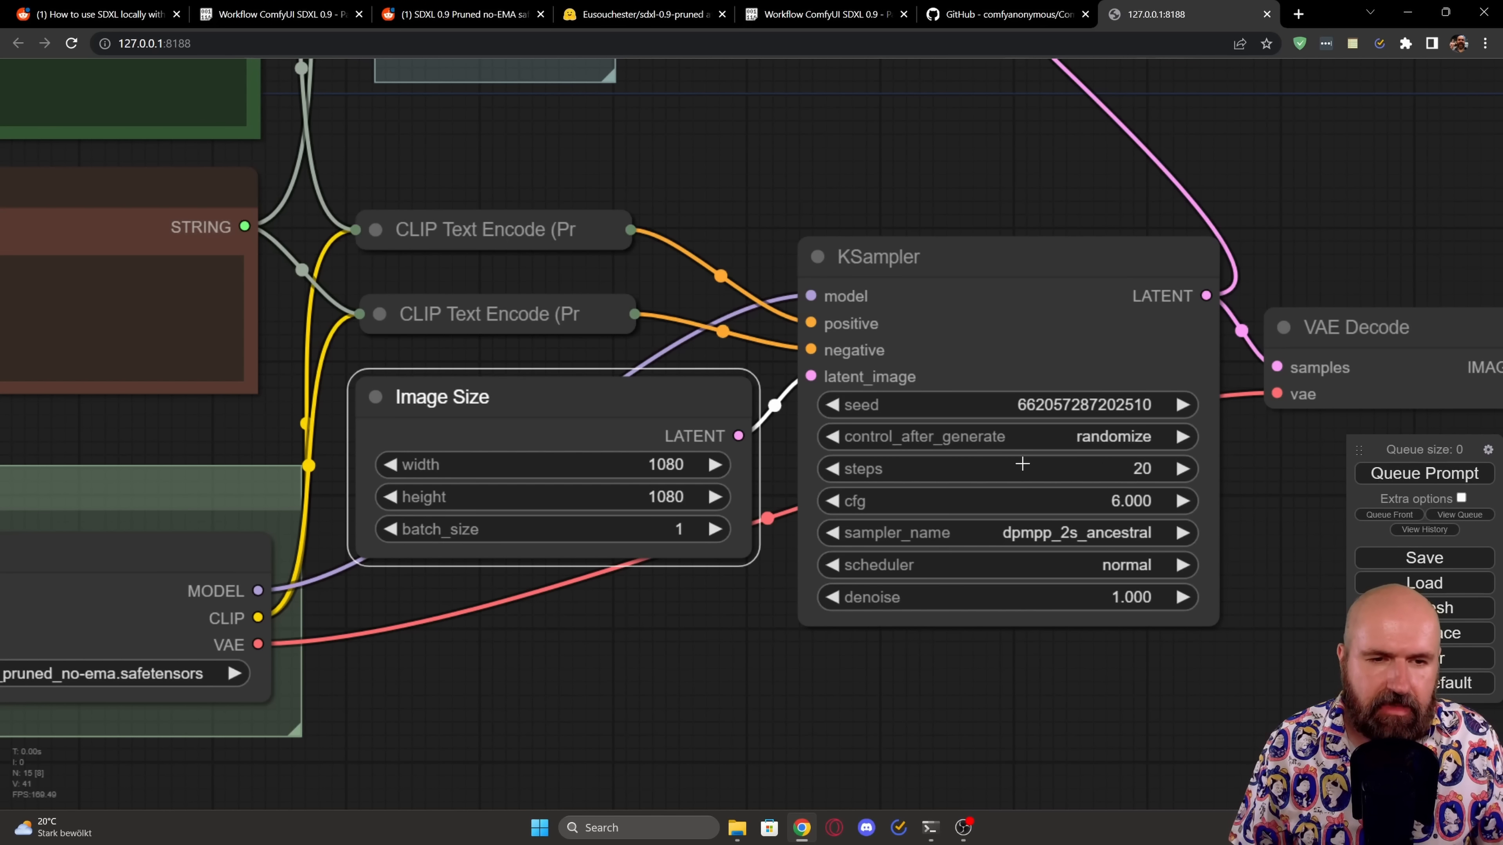
pyautogui.moveTo(873, 543)
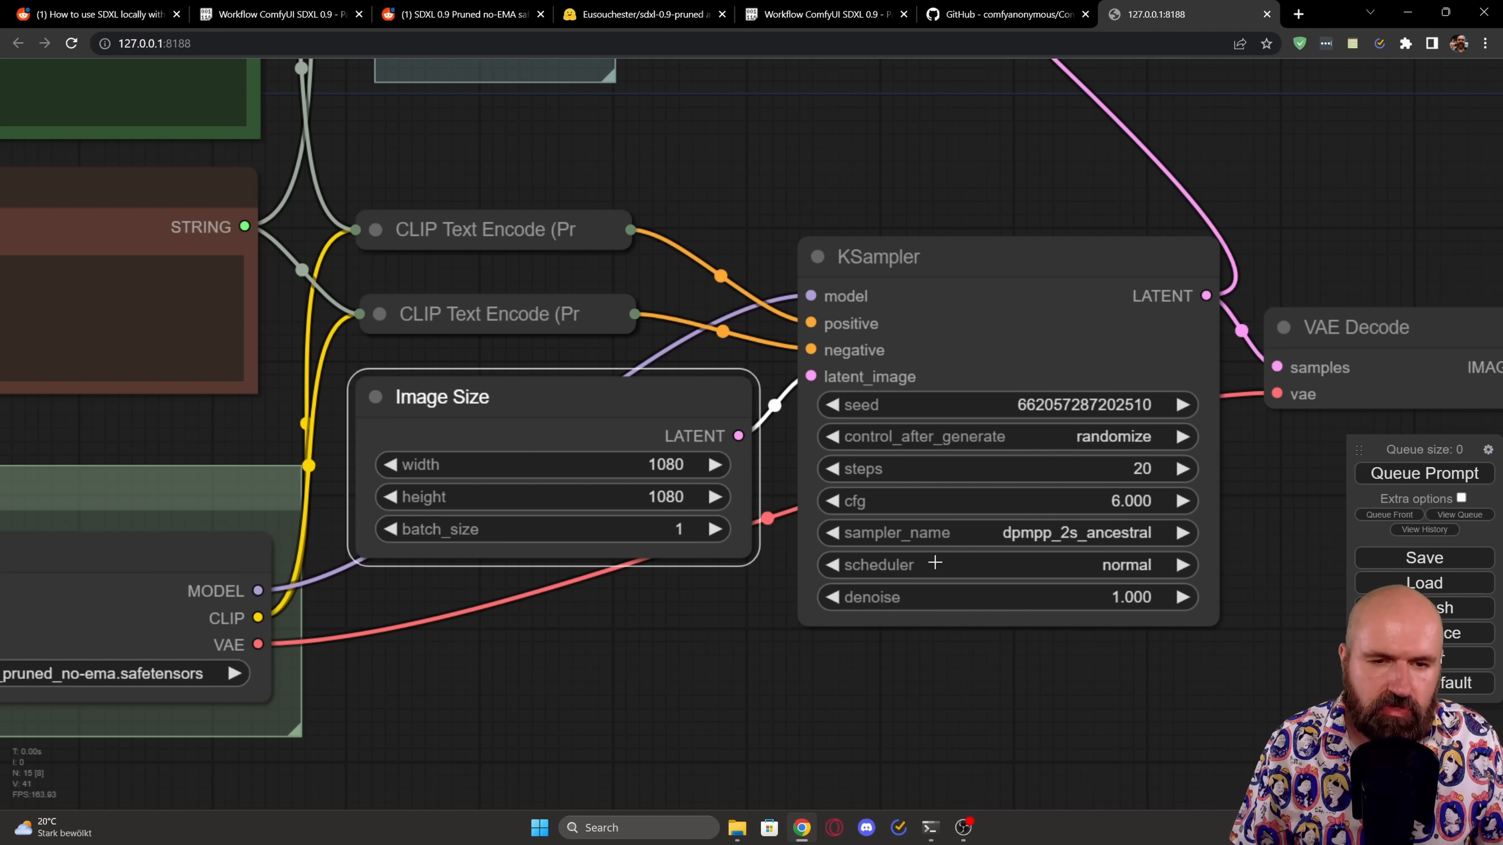
pyautogui.moveTo(1024, 602)
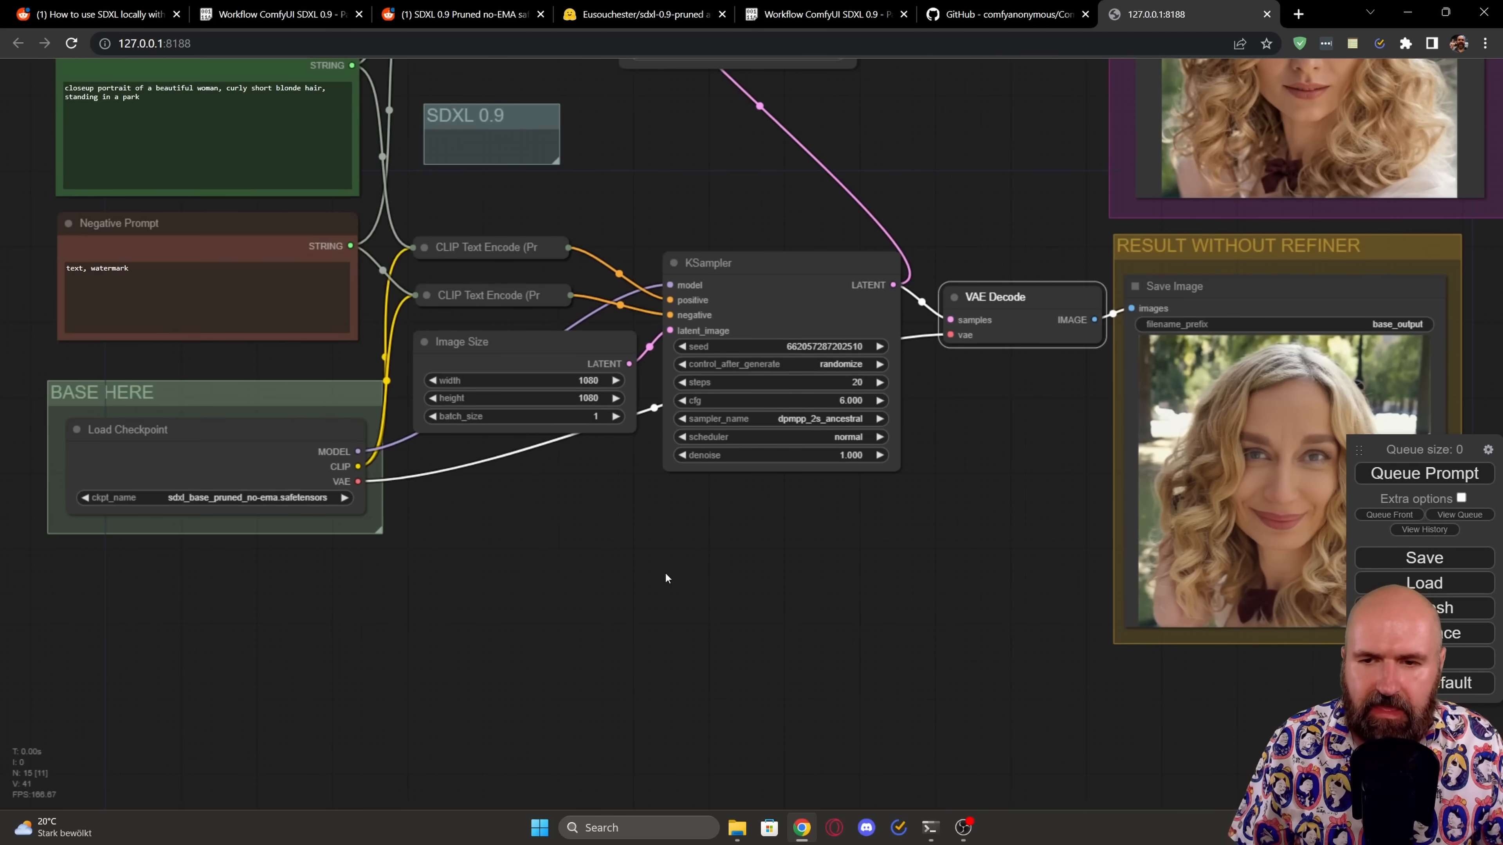
pyautogui.moveTo(126, 407)
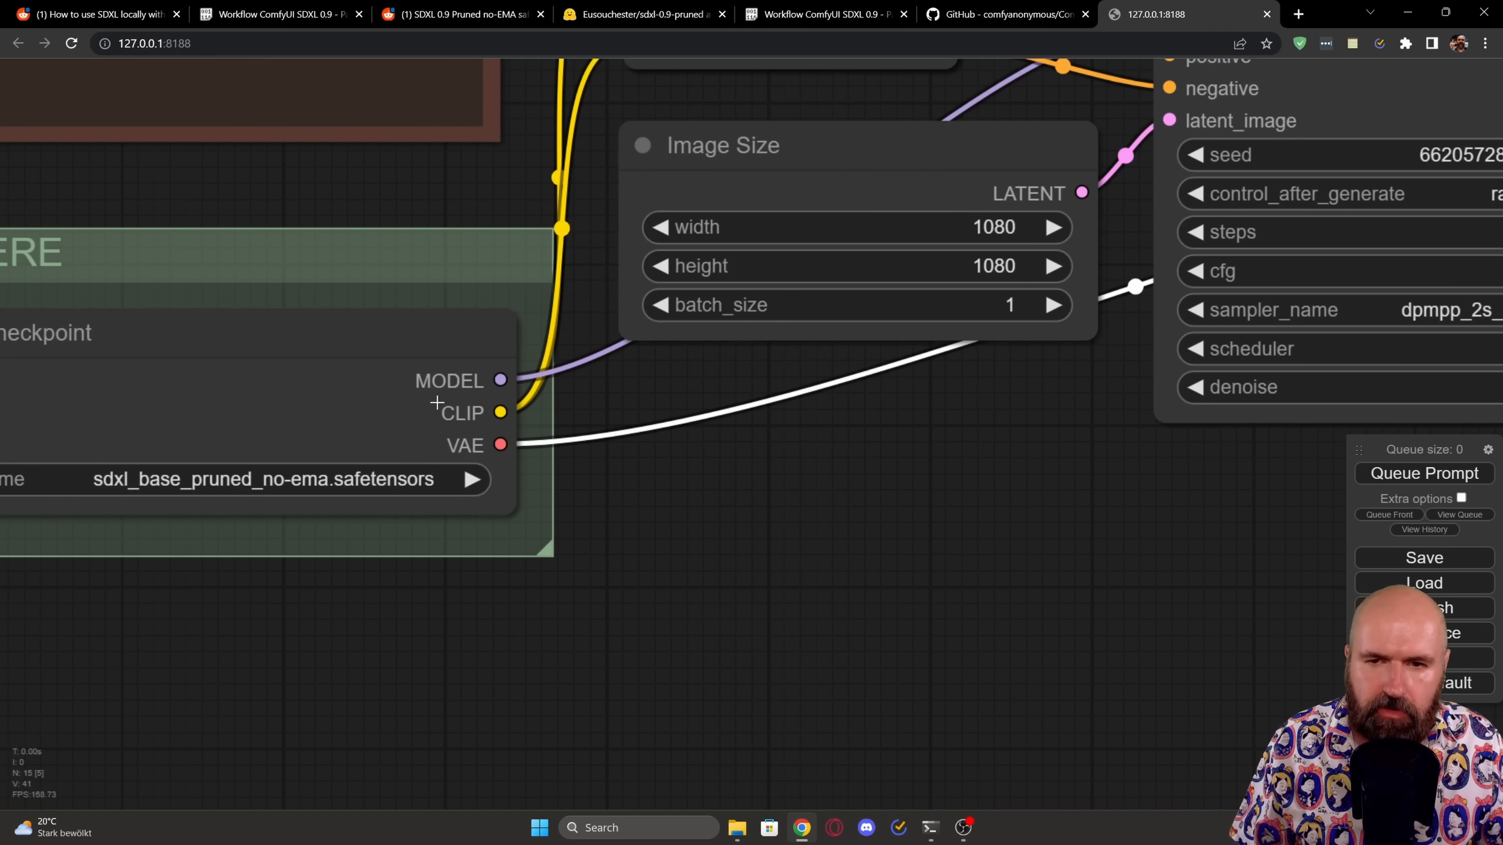
pyautogui.moveTo(393, 388)
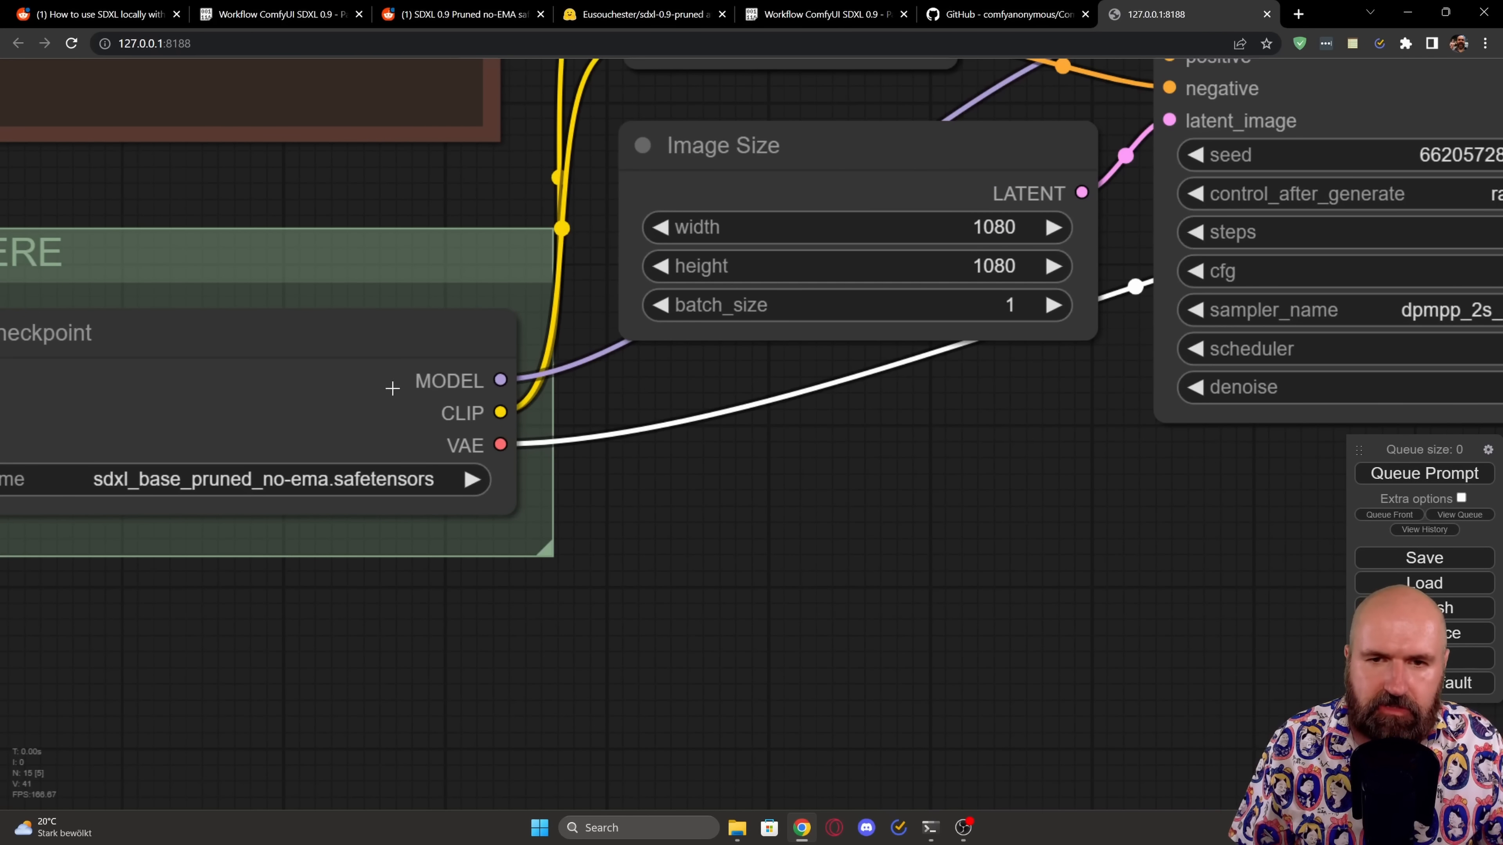
pyautogui.moveTo(454, 411)
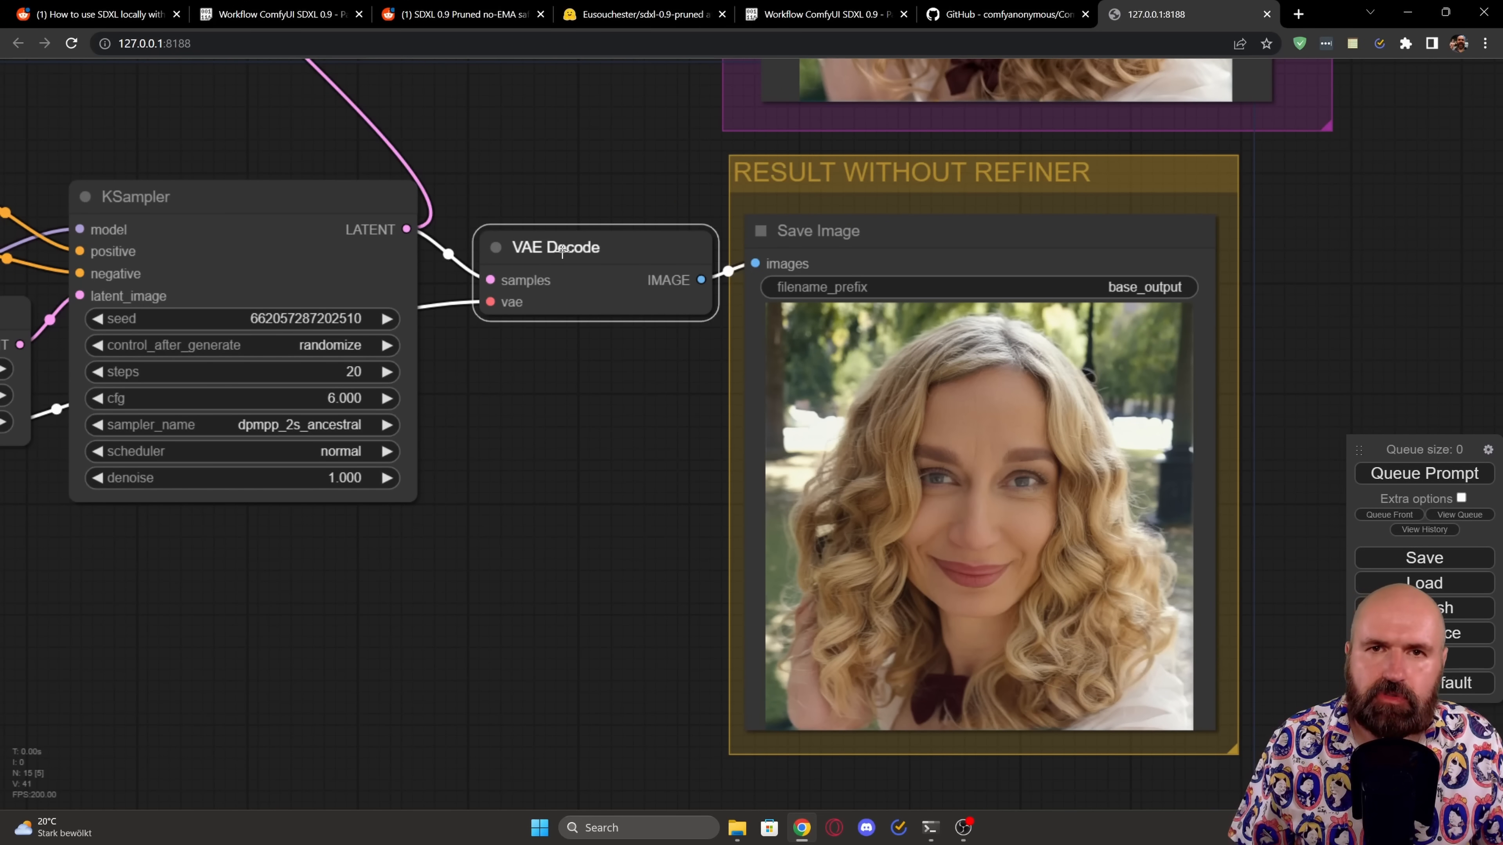
pyautogui.moveTo(881, 191)
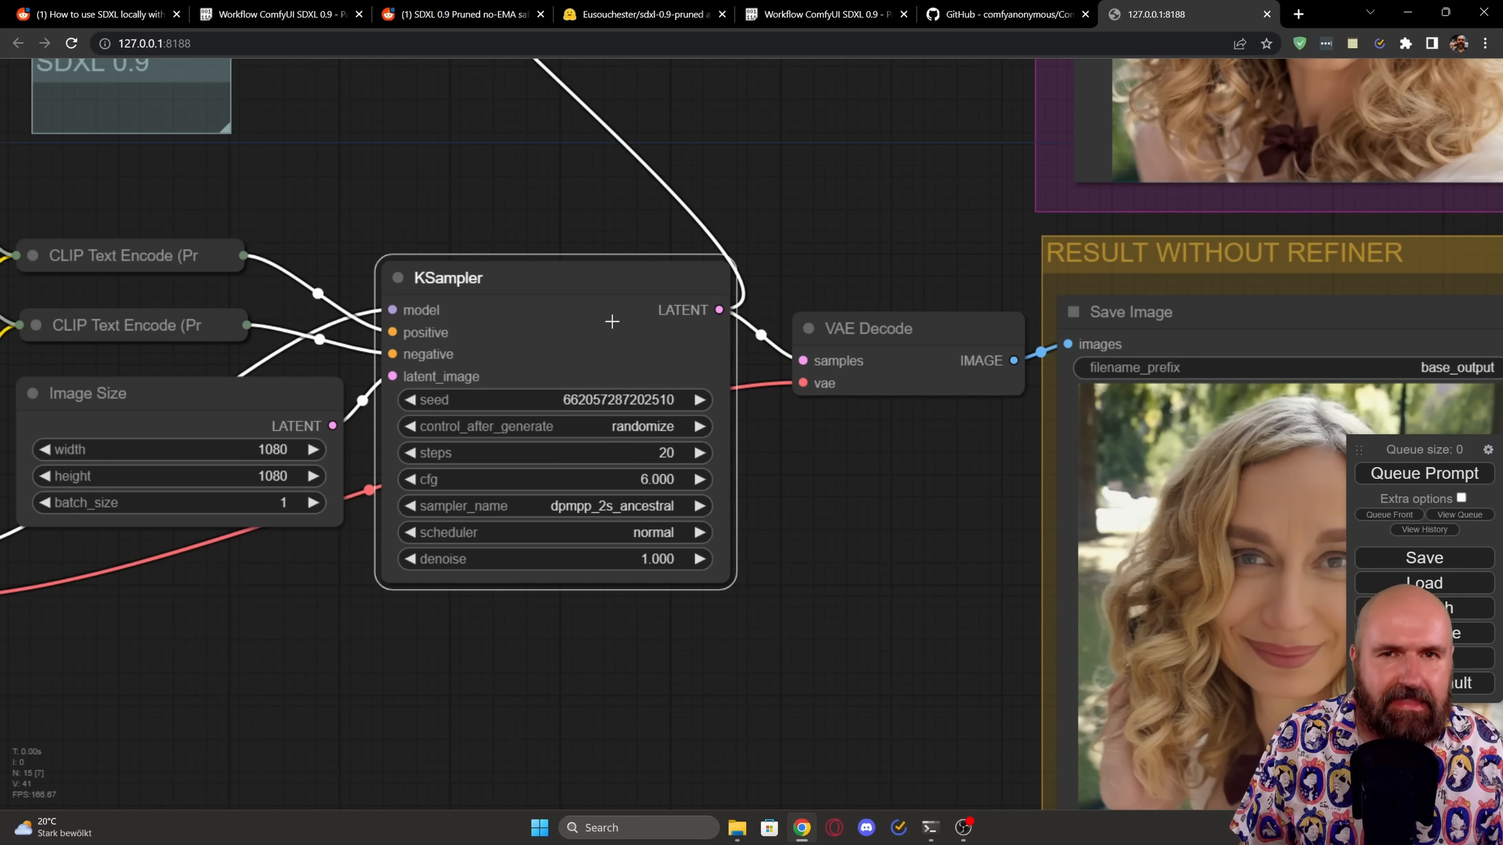
pyautogui.moveTo(745, 335)
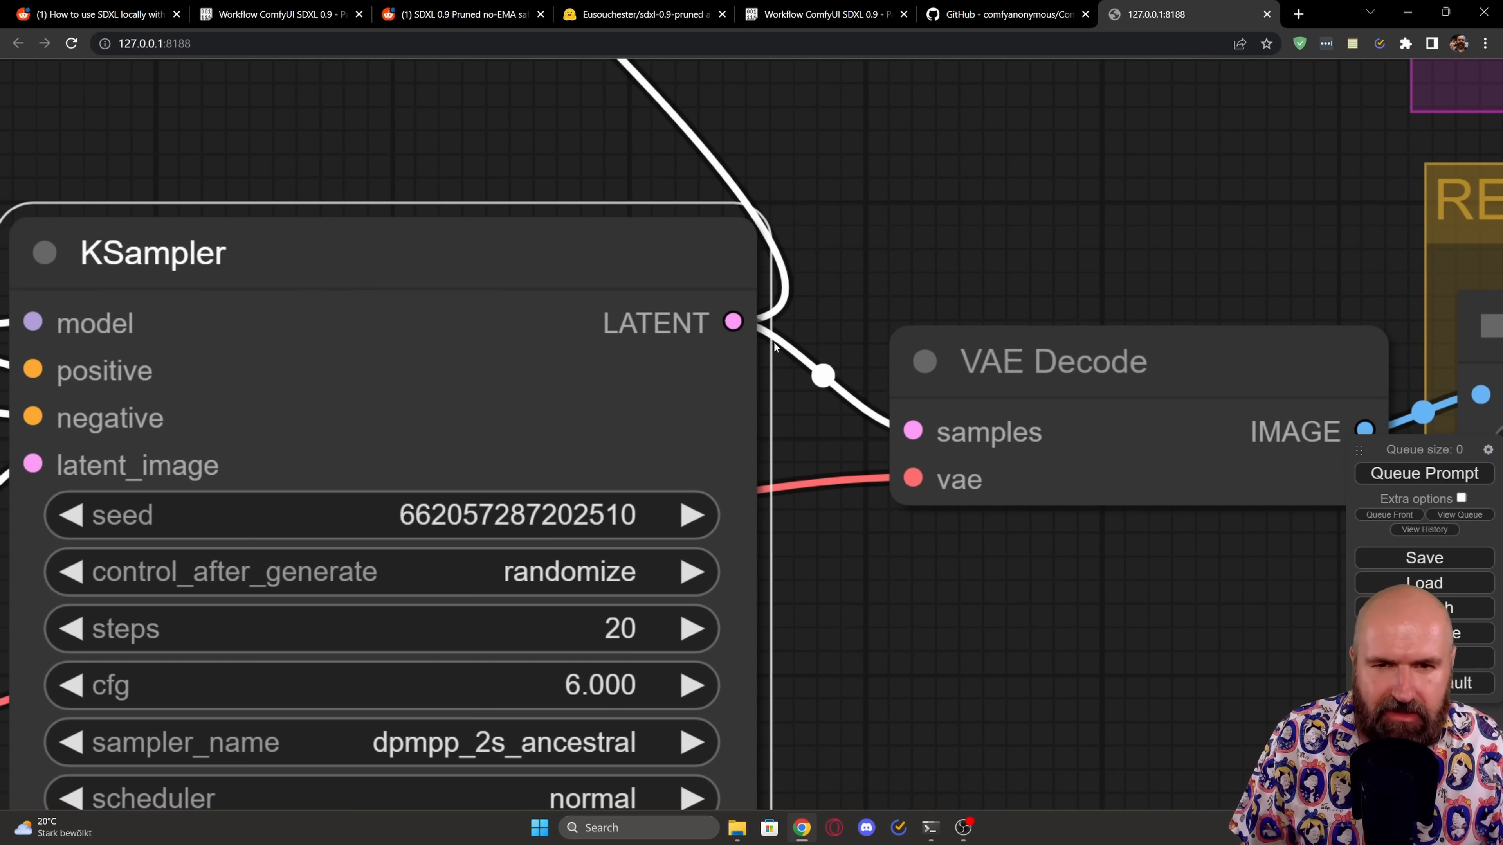
pyautogui.moveTo(794, 305)
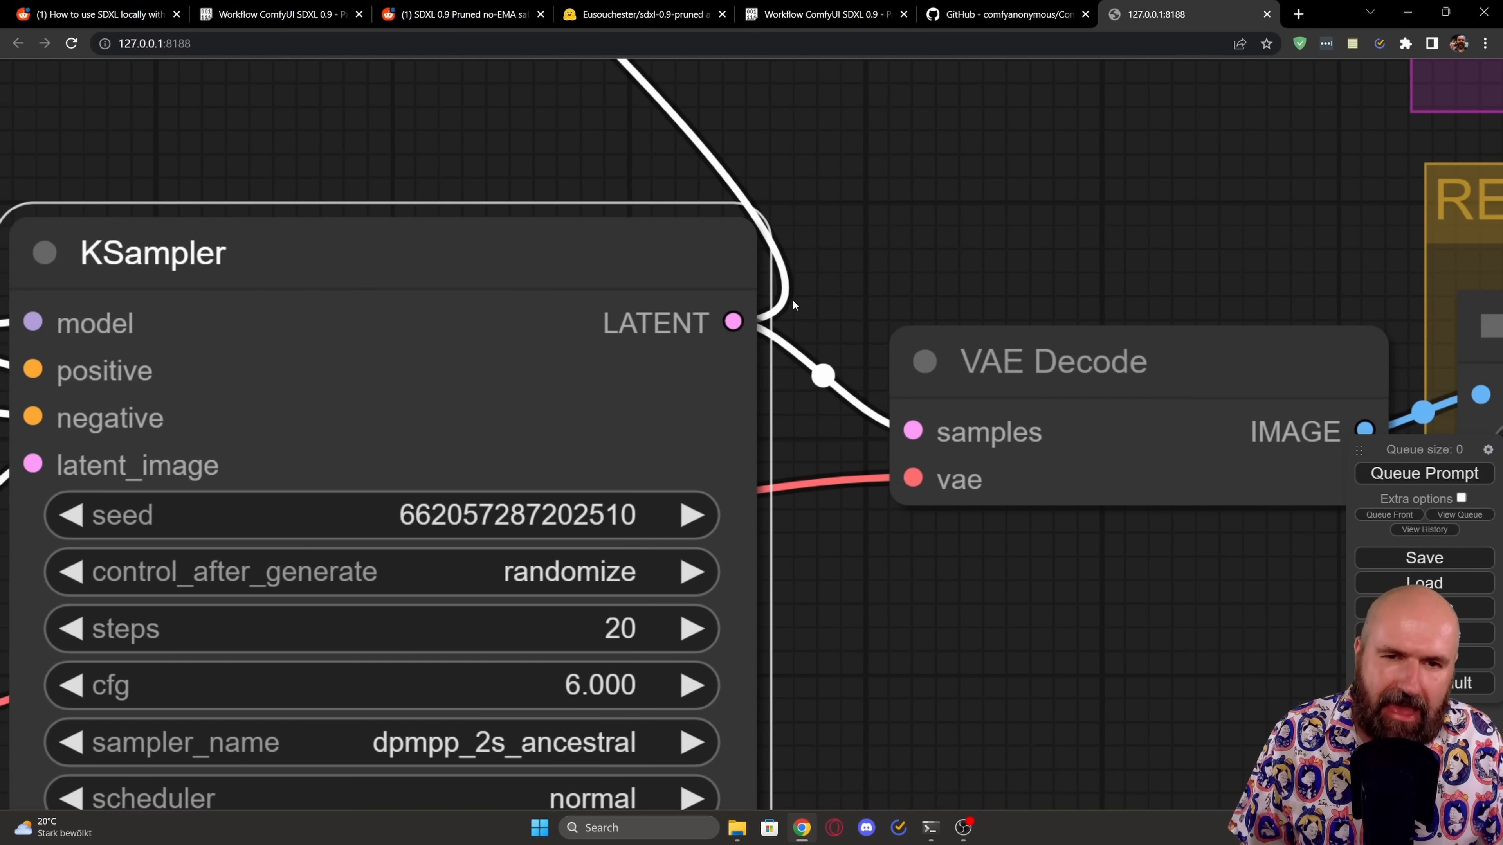
pyautogui.moveTo(661, 196)
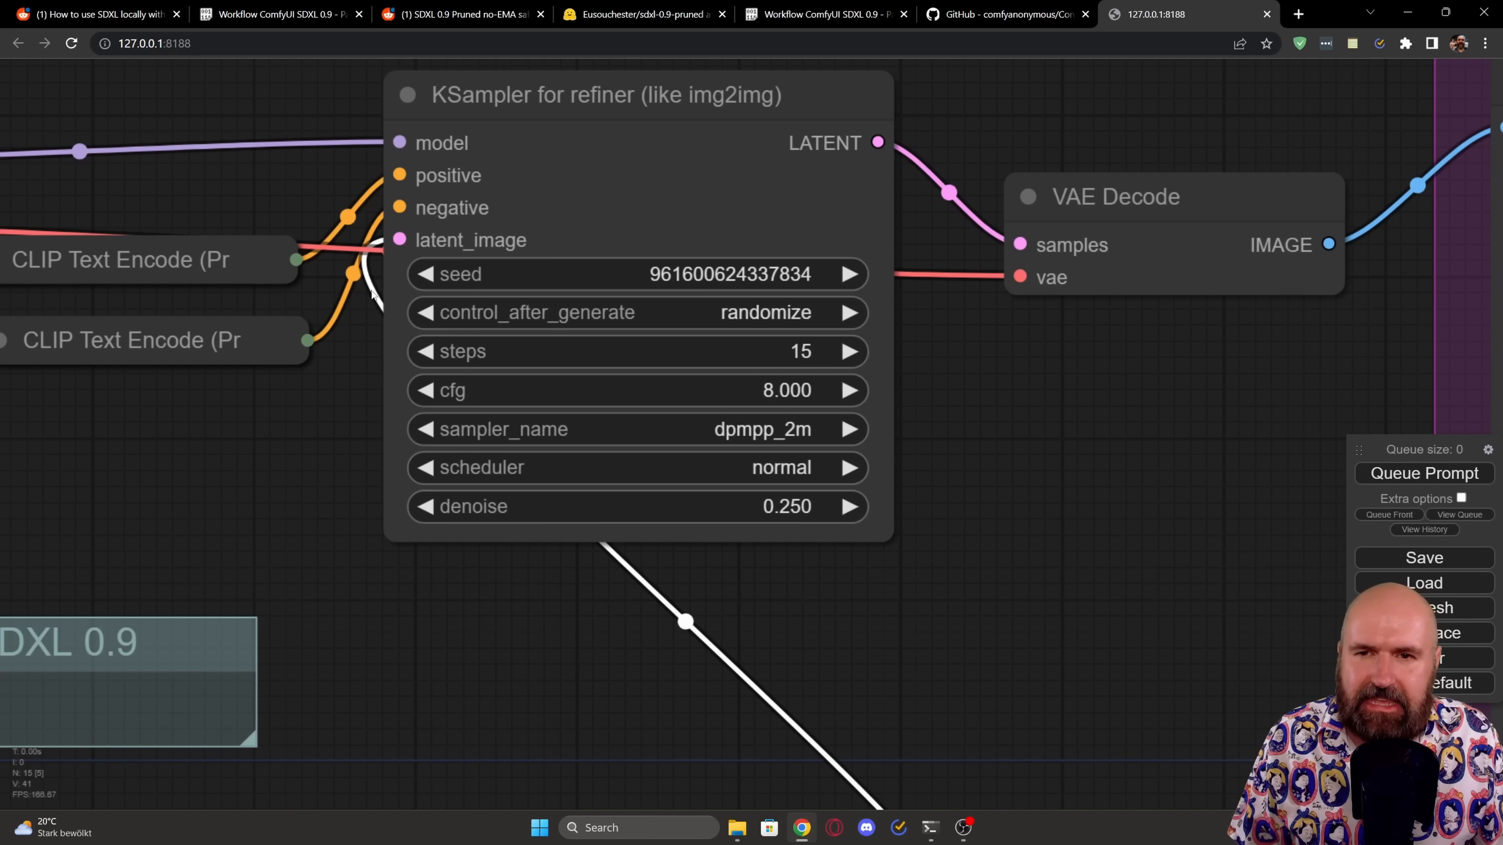
pyautogui.moveTo(499, 234)
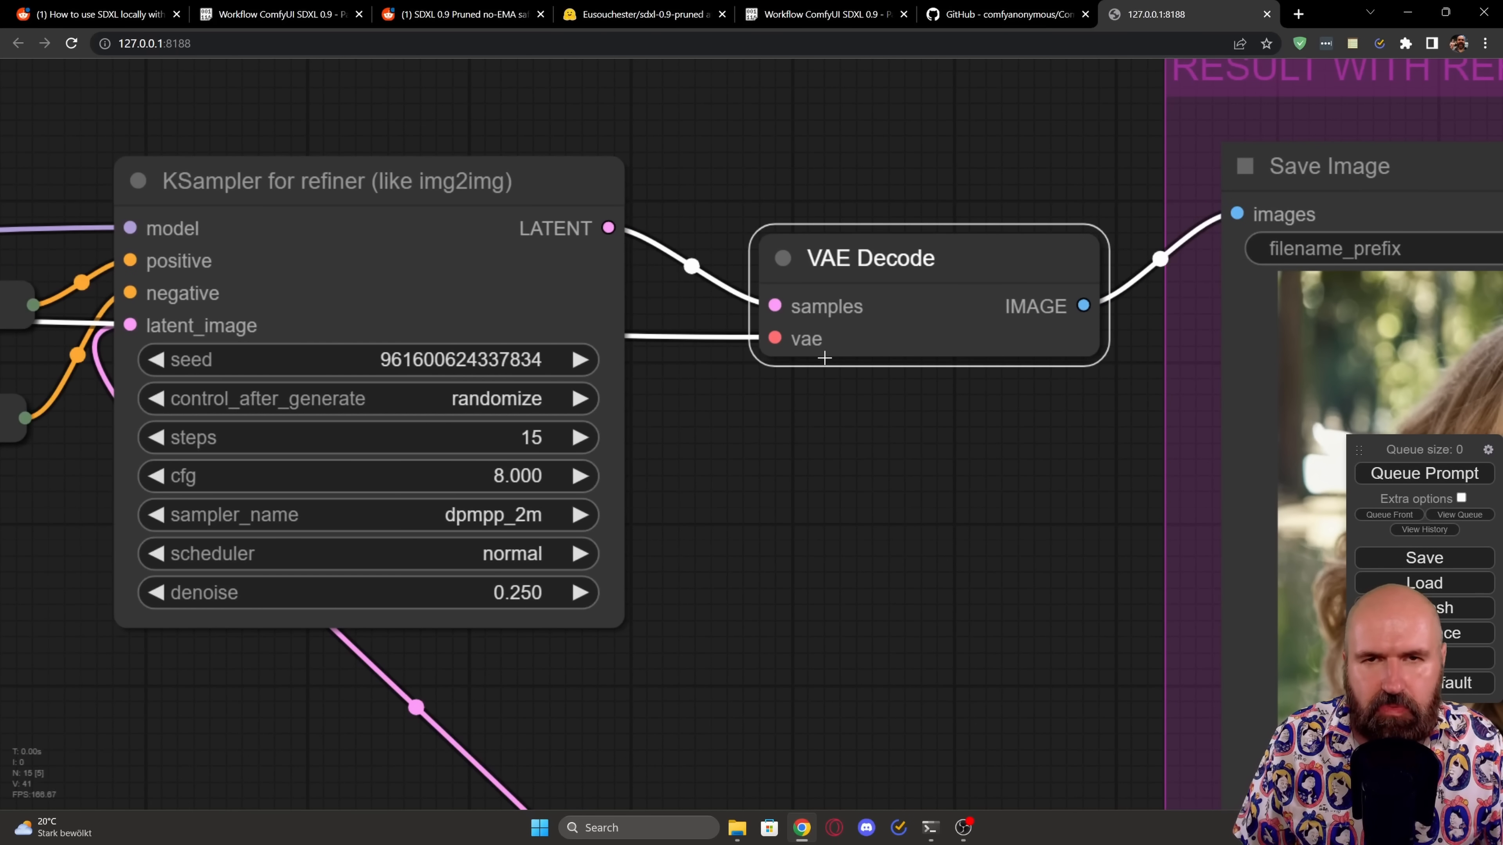
pyautogui.moveTo(825, 485)
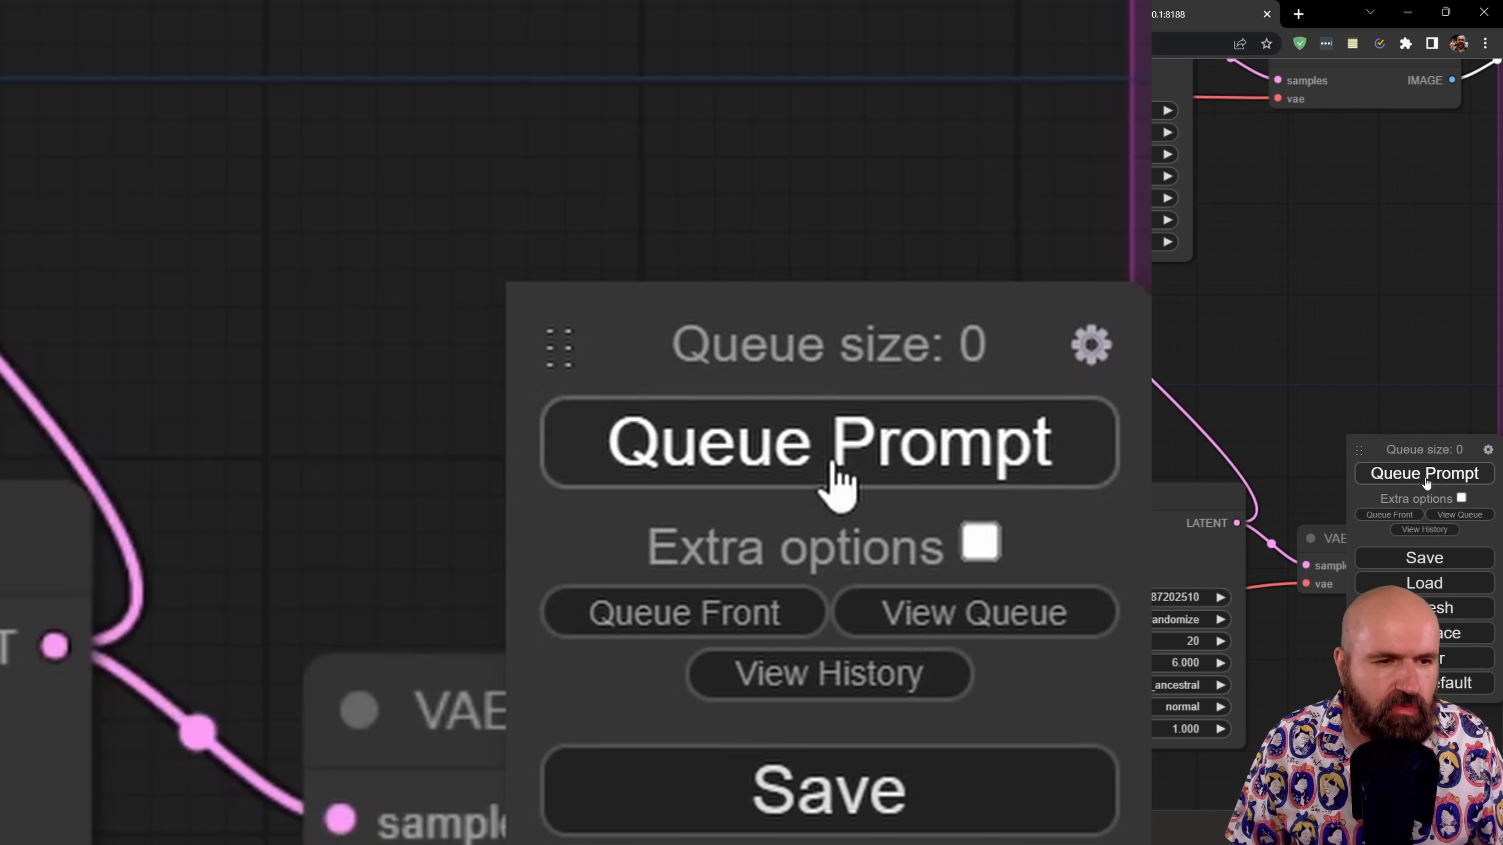
pyautogui.moveTo(867, 431)
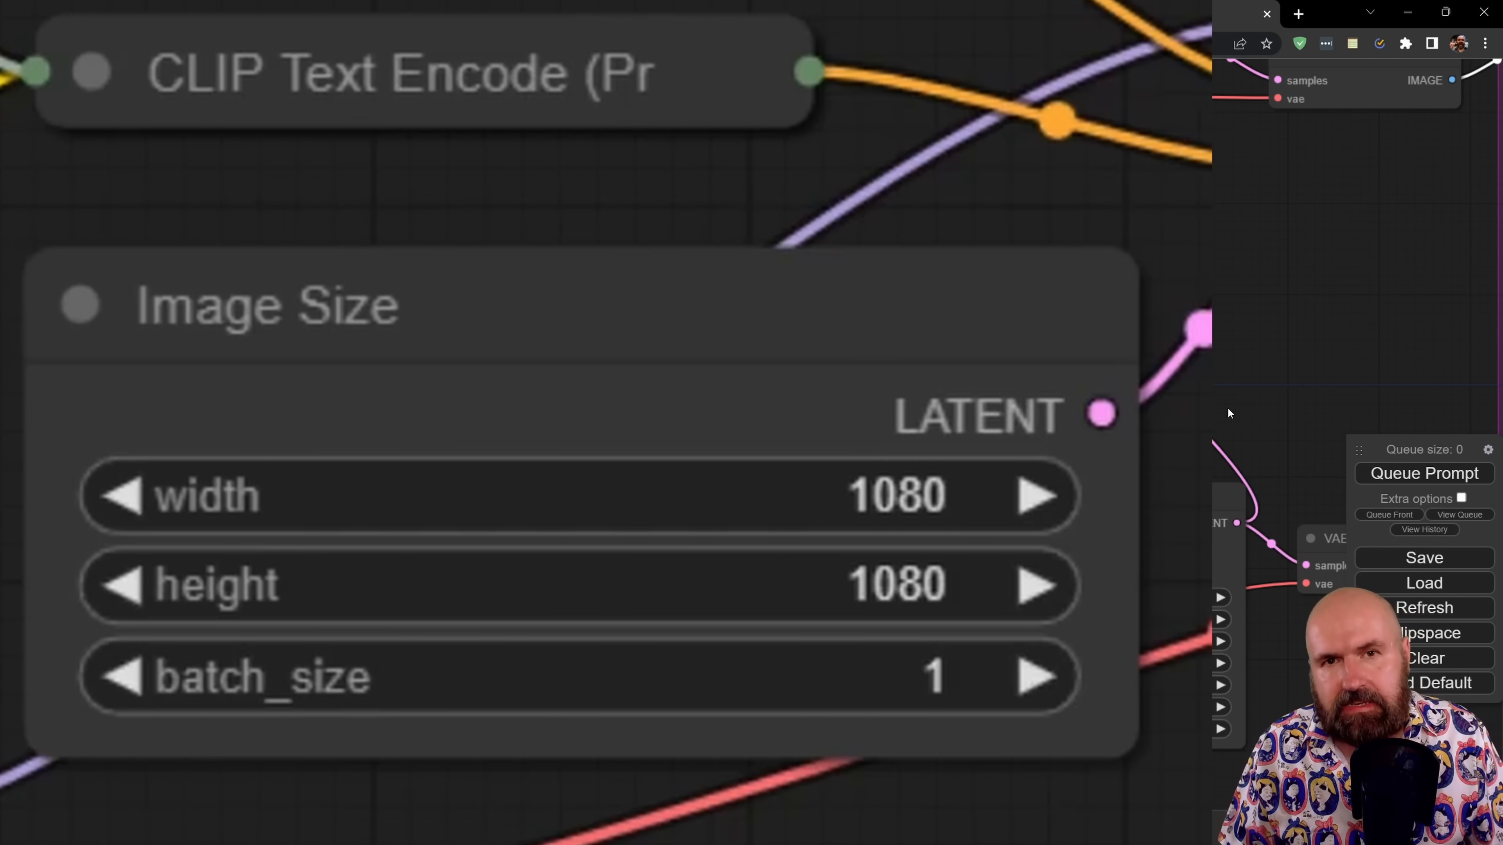
pyautogui.moveTo(1237, 360)
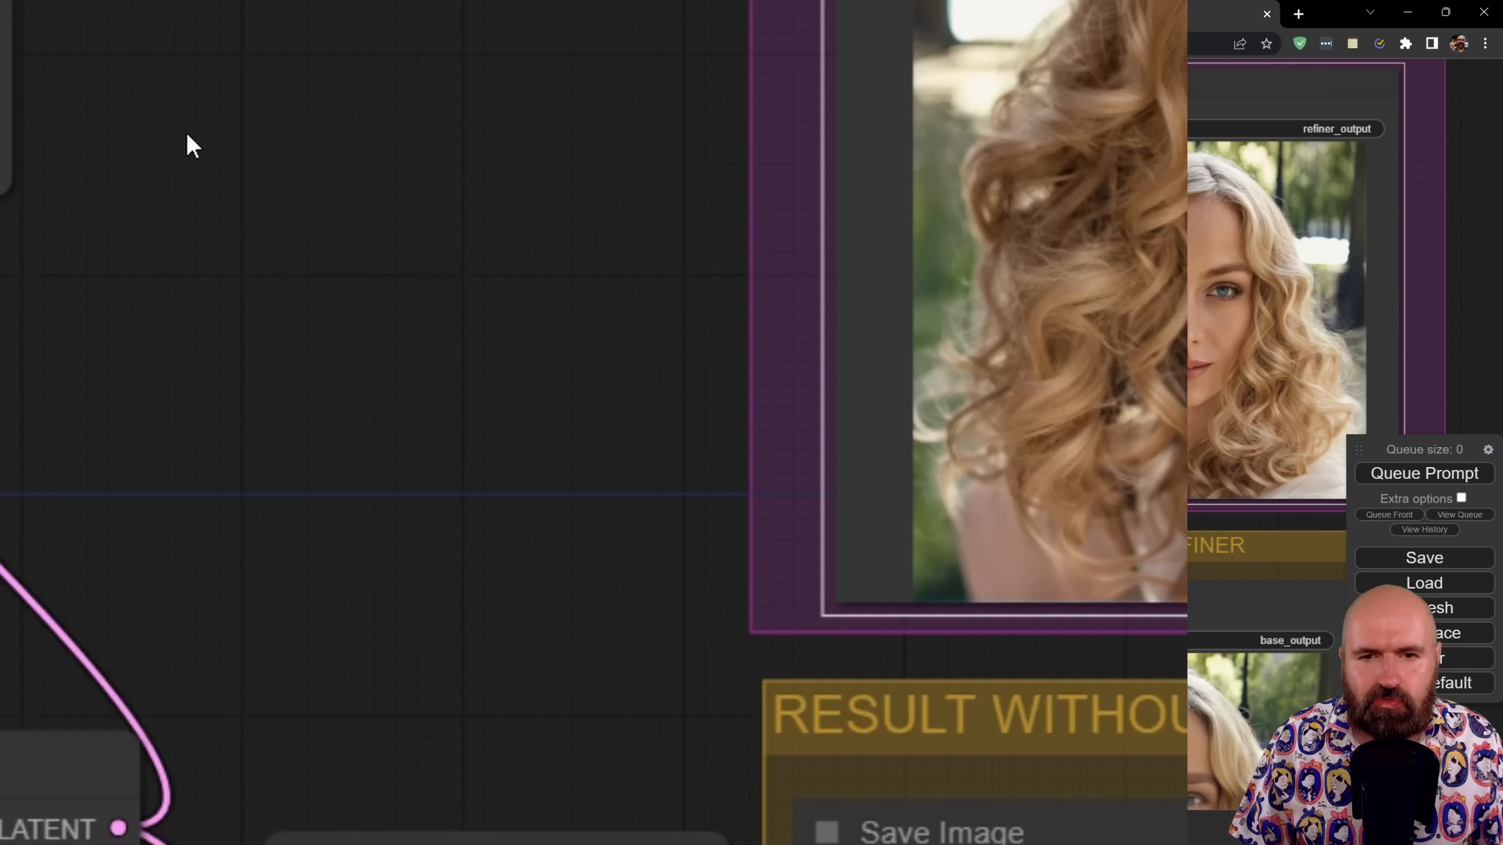
pyautogui.rightClick(189, 149)
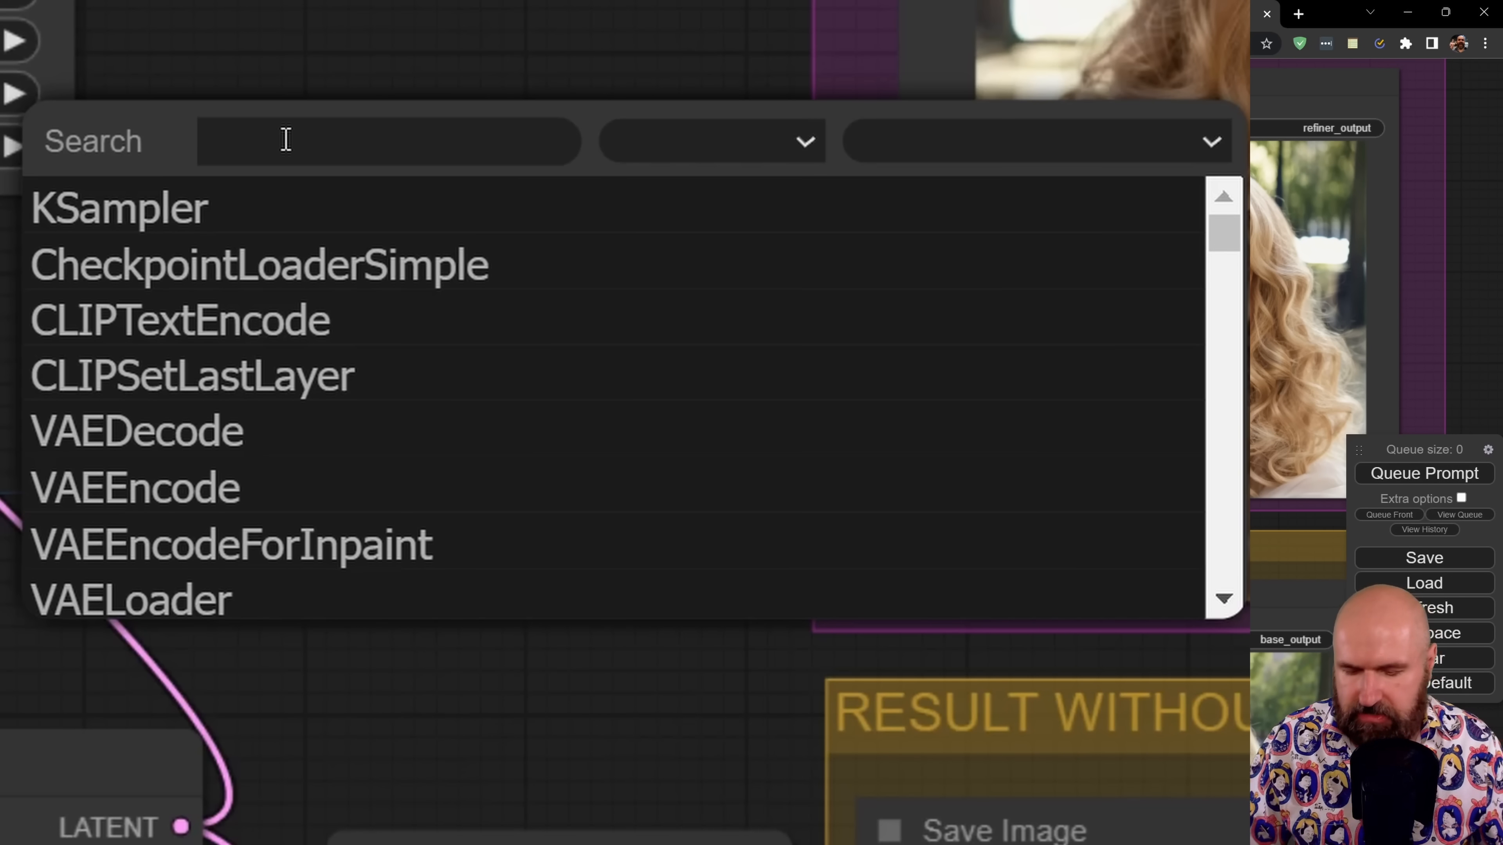
# - Filter the node search with 'check' to list checkpoint loader nodes
pyautogui.write('c')
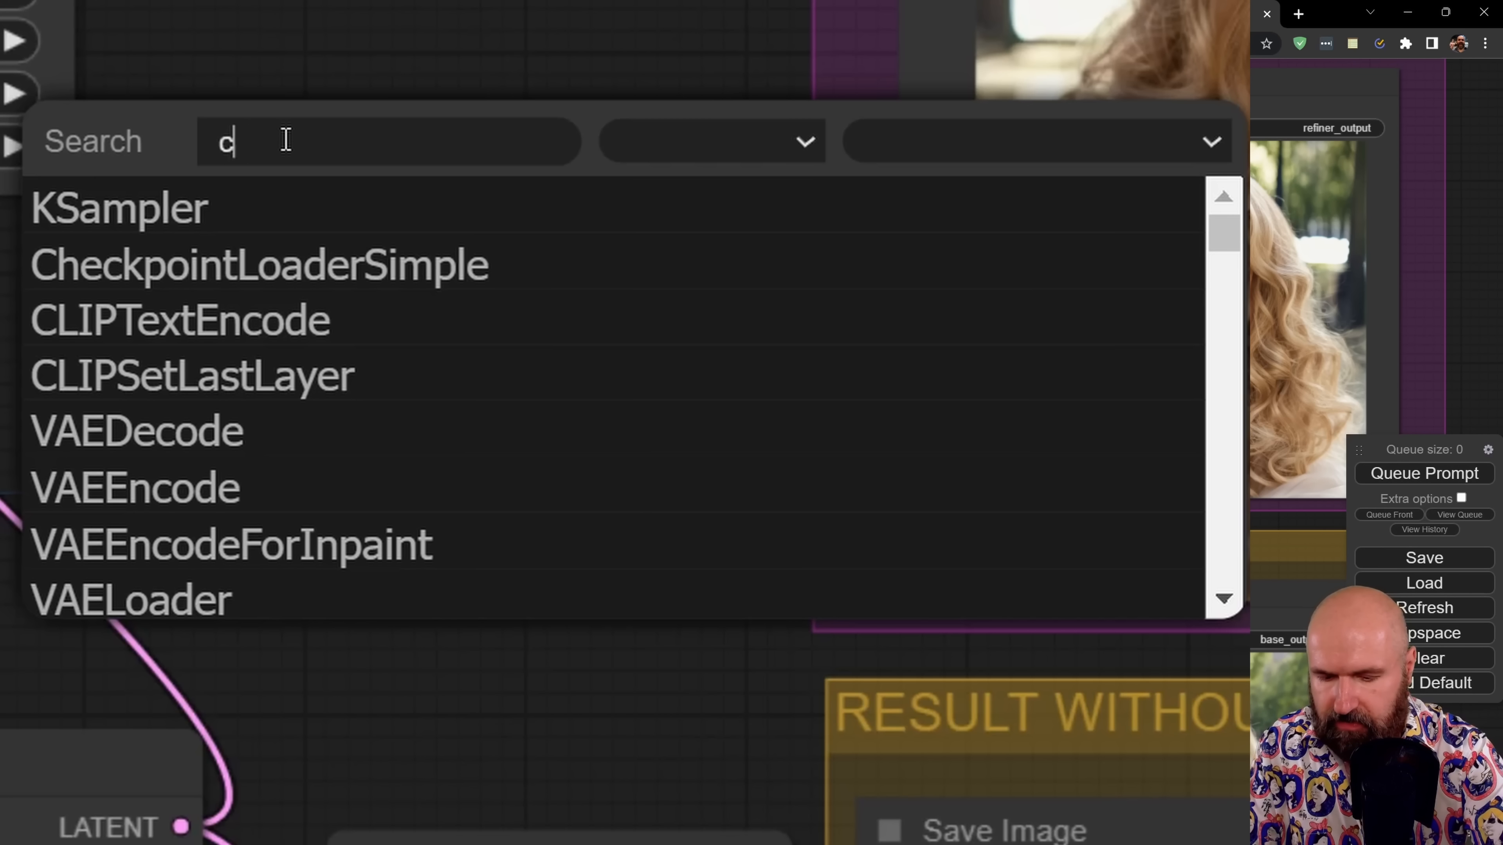
pyautogui.write('heck')
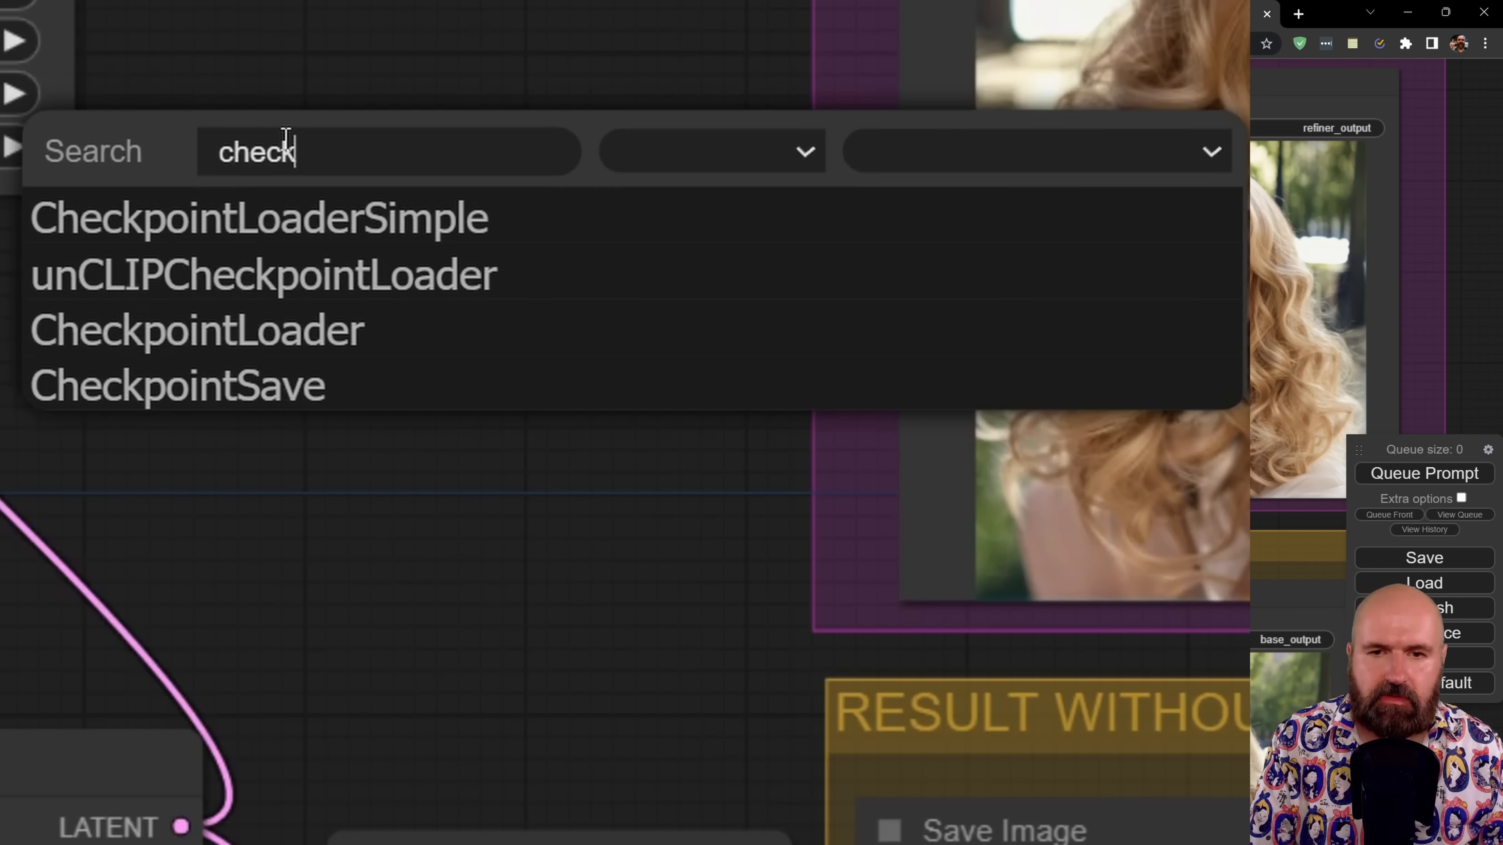